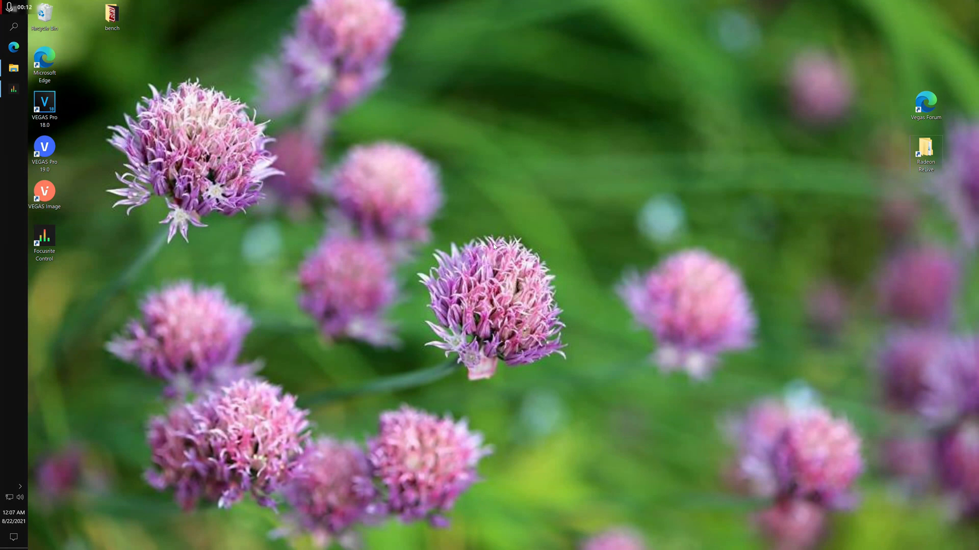
- Launch VEGAS Pro 19.0 and add rabbits_T024.MOV, matching project settings to the clip's media
right_click(44, 150)
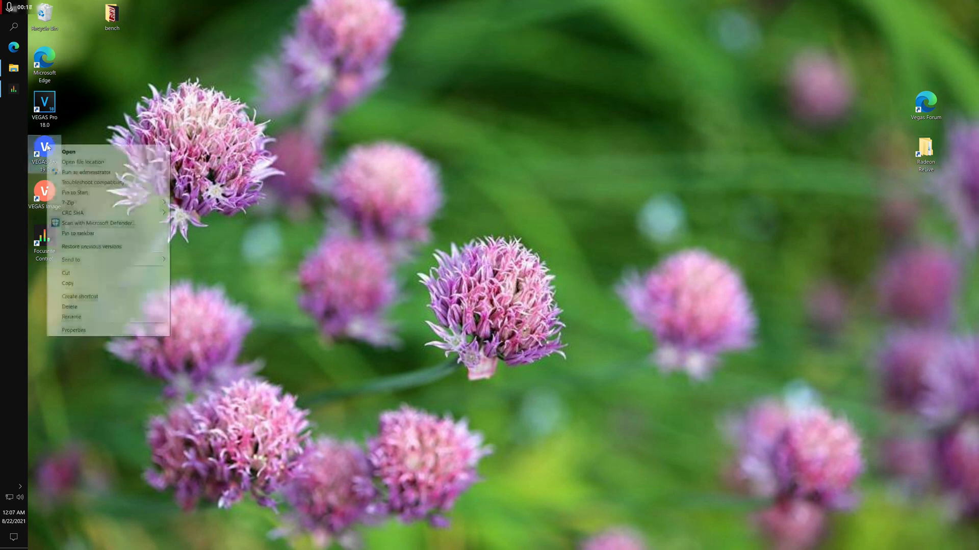
left_click(518, 229)
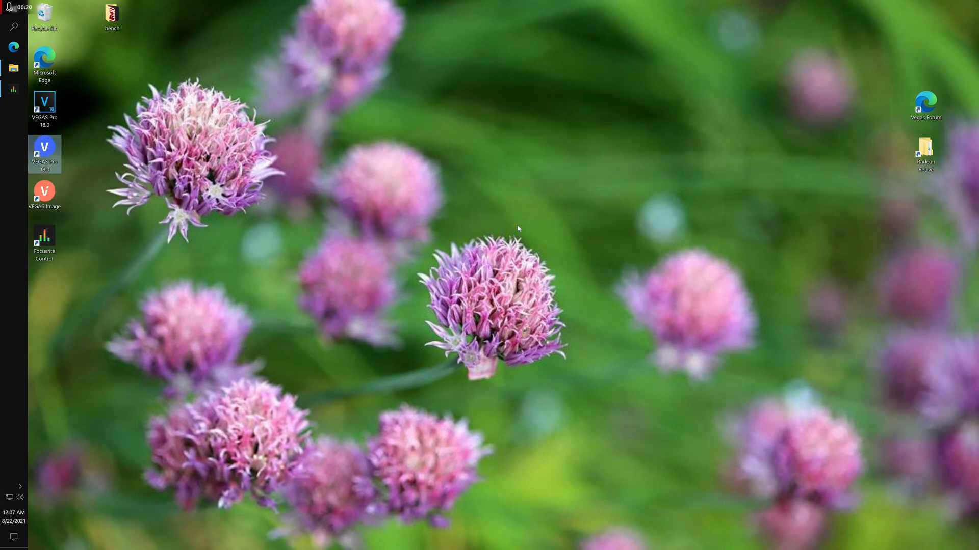
double_click(44, 154)
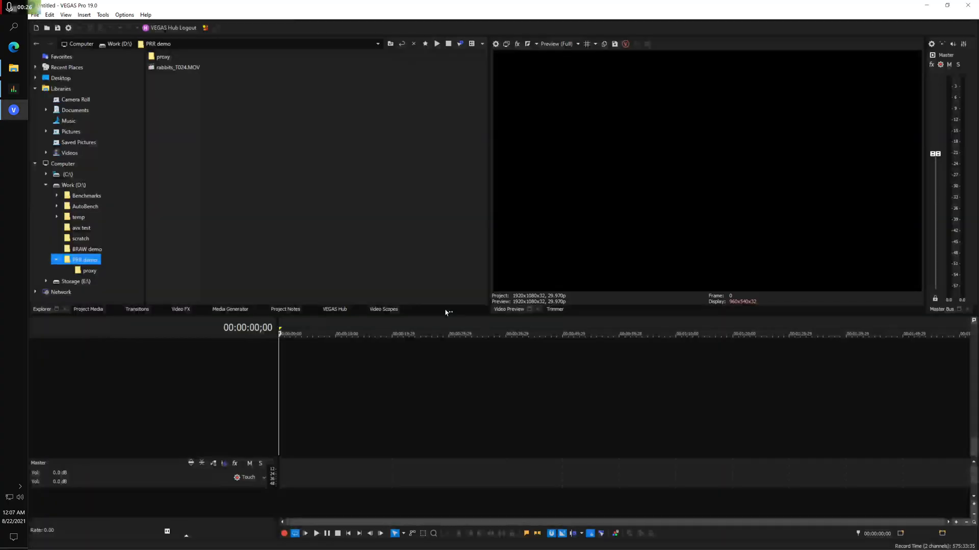
left_click(178, 67)
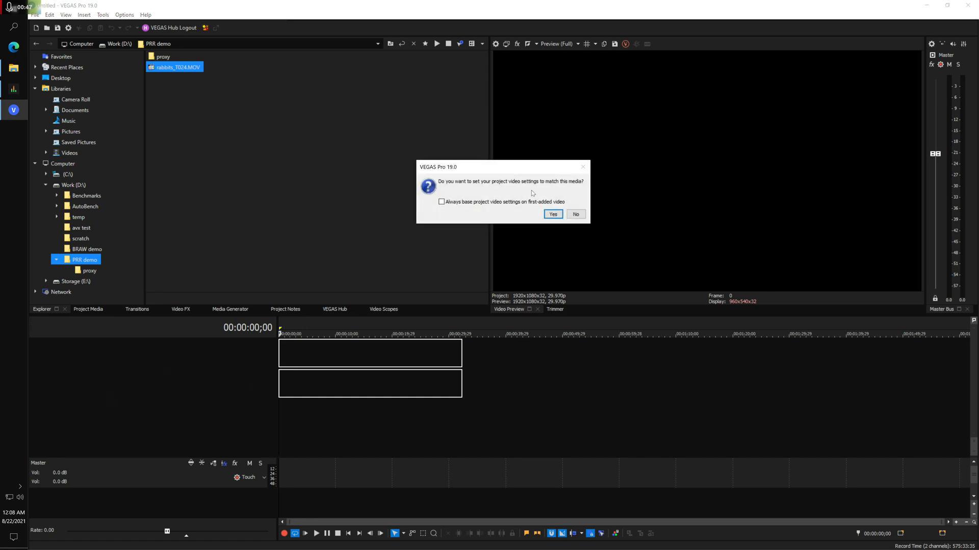
left_click(551, 214)
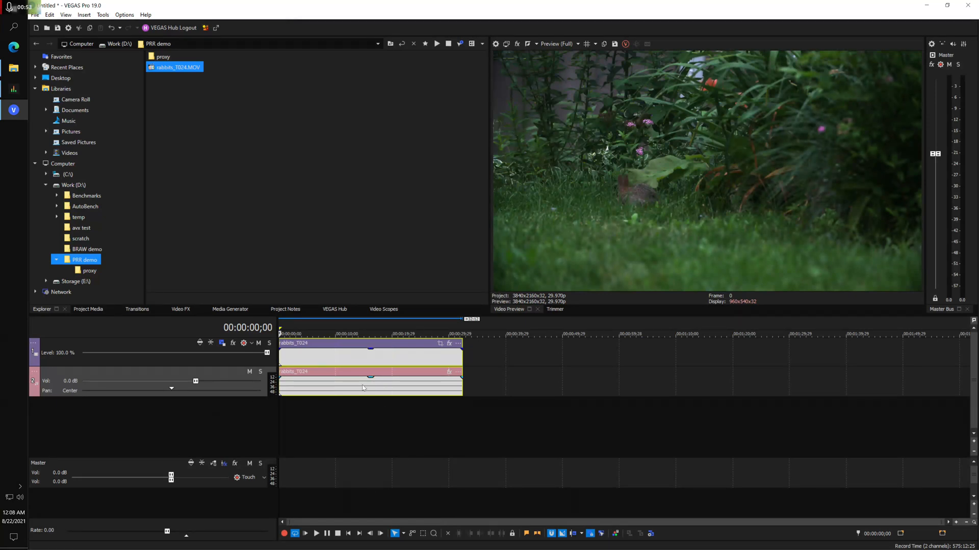
mouse_move(384, 418)
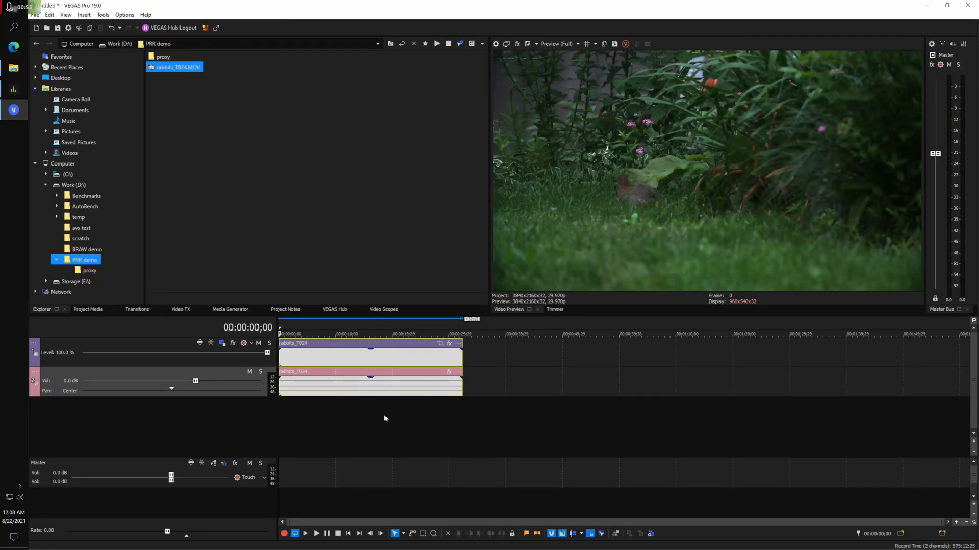
mouse_move(403, 463)
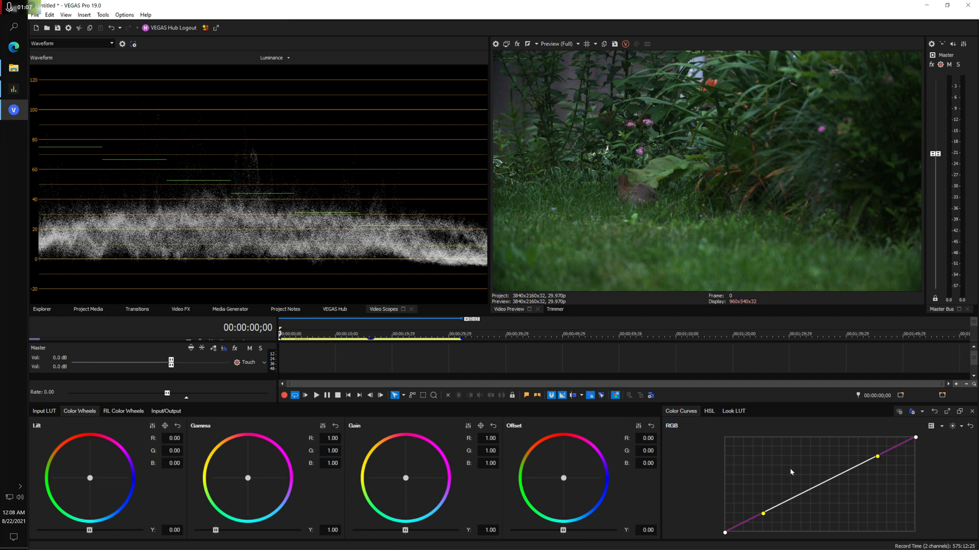
mouse_move(695, 461)
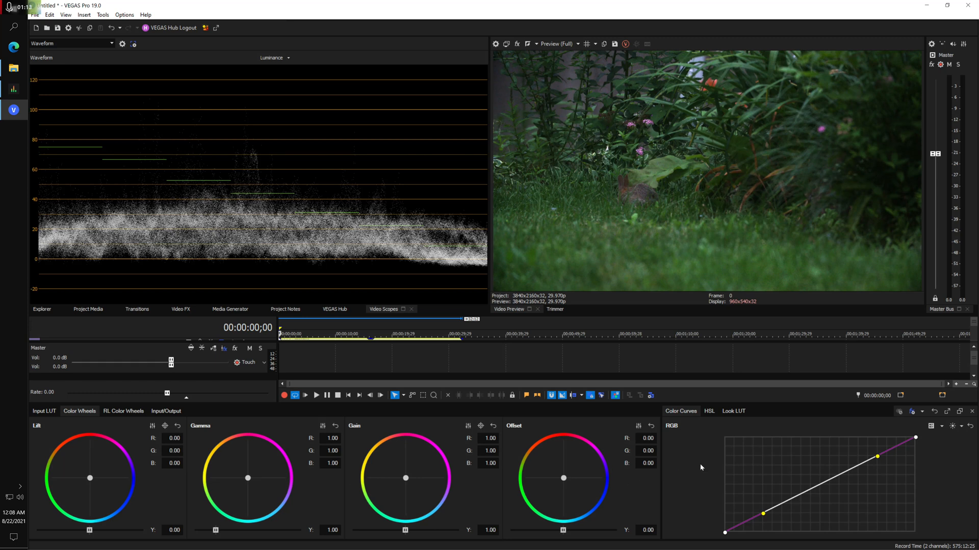
mouse_move(699, 465)
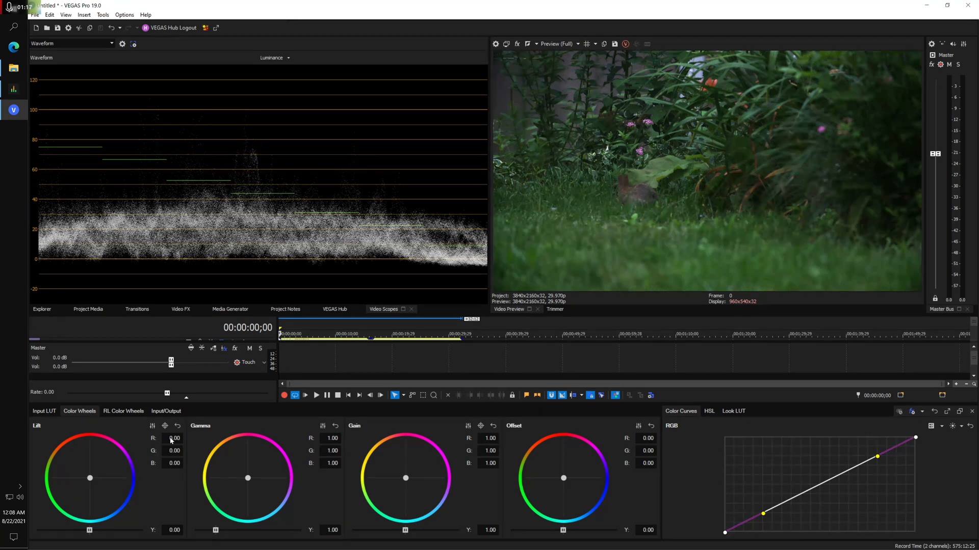
- Check the Input LUT tab, keeping Linear interpolation and the camera LUT at None
left_click(44, 410)
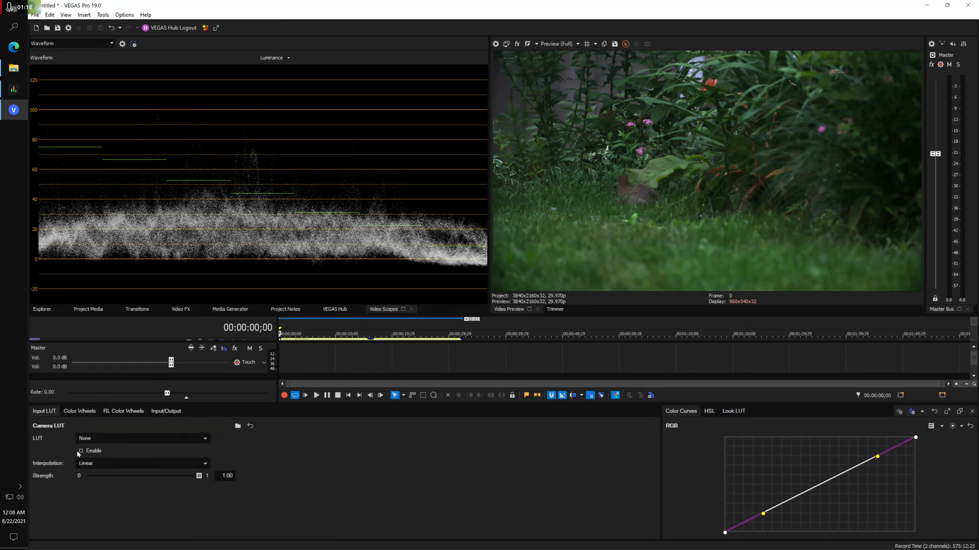
mouse_move(215, 481)
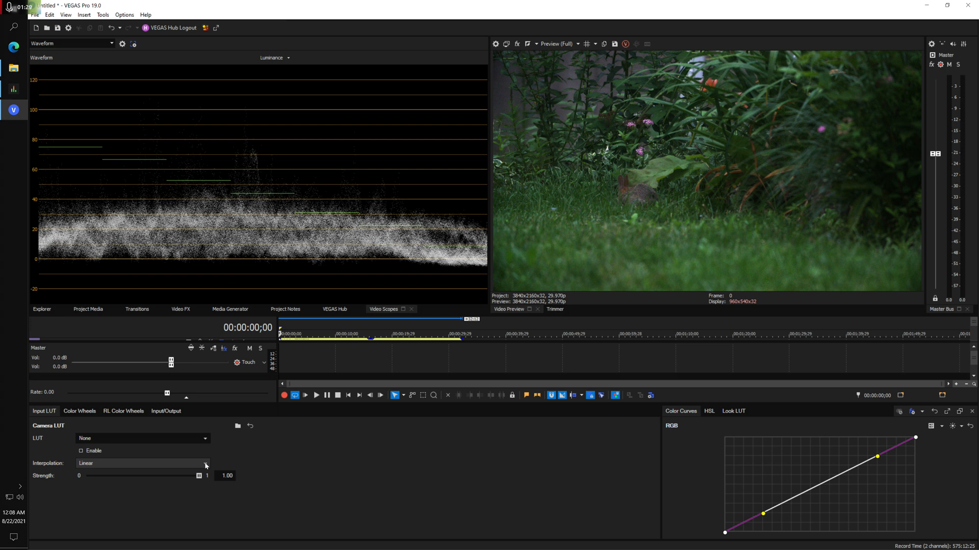
left_click(205, 464)
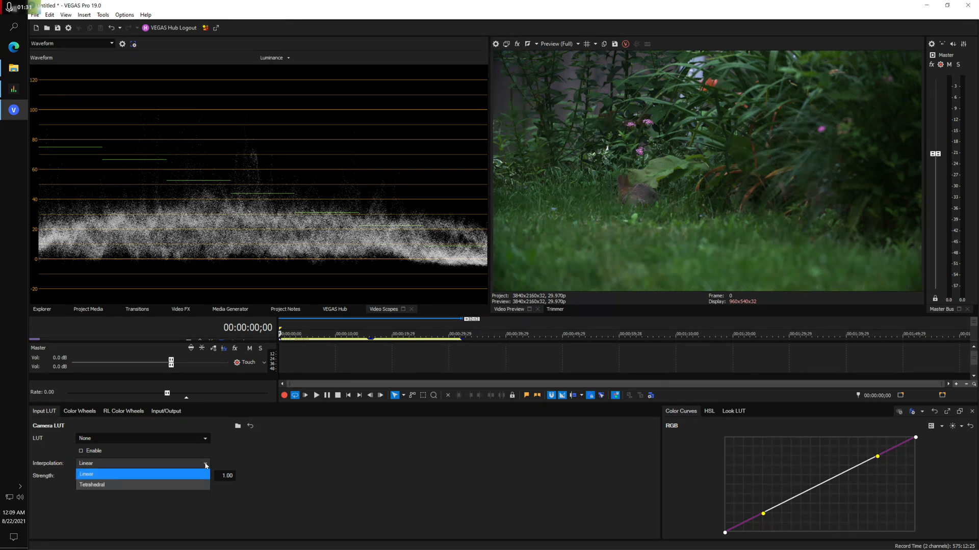
left_click(86, 474)
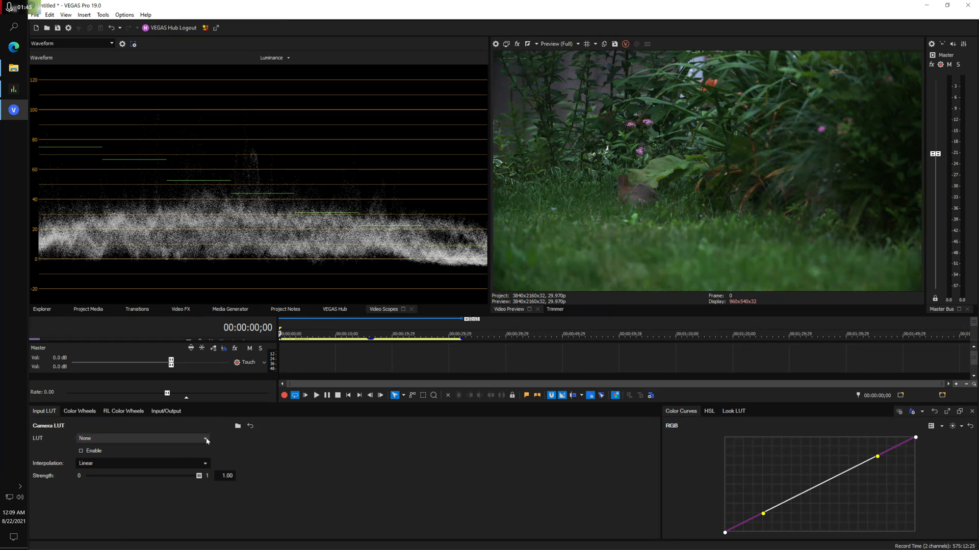
left_click(205, 439)
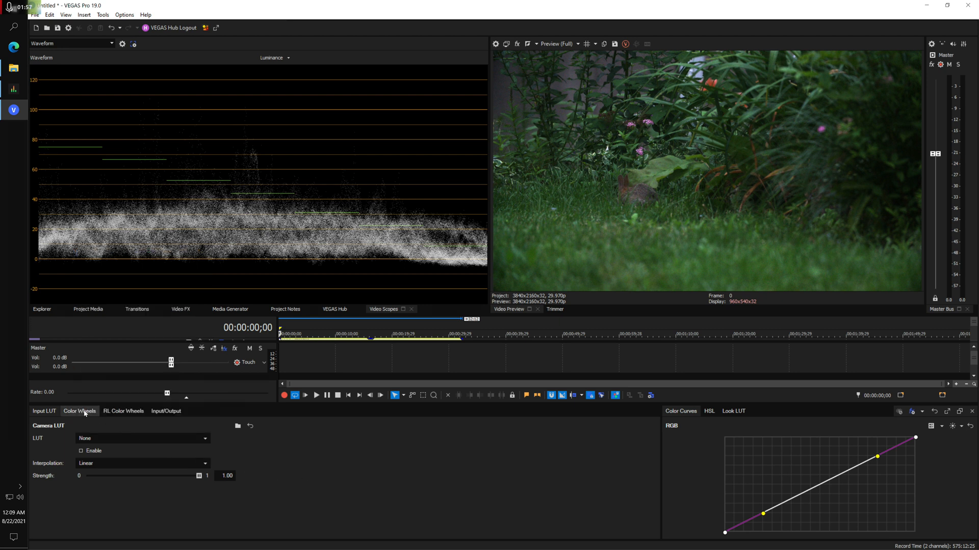
- Show the lift, gamma, gain and offset color wheels
left_click(80, 411)
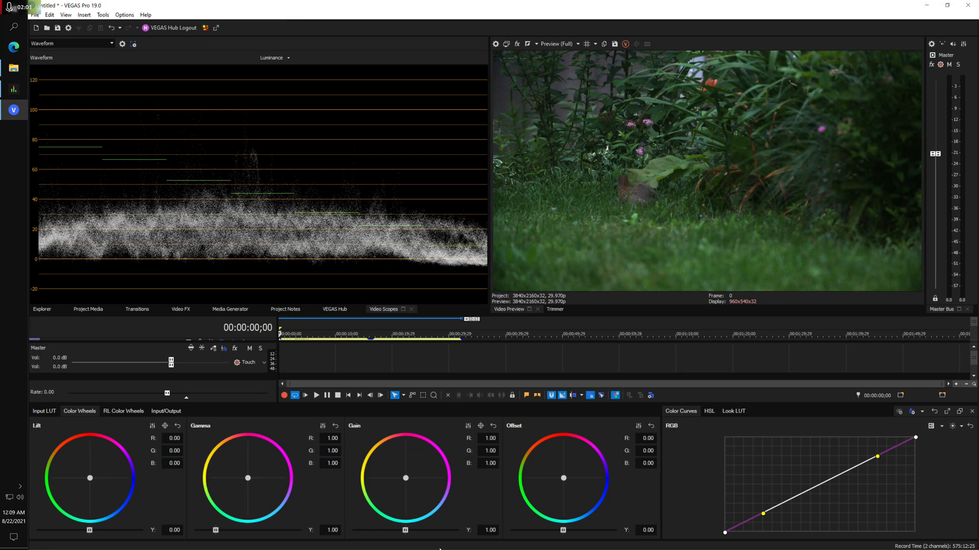
mouse_move(408, 535)
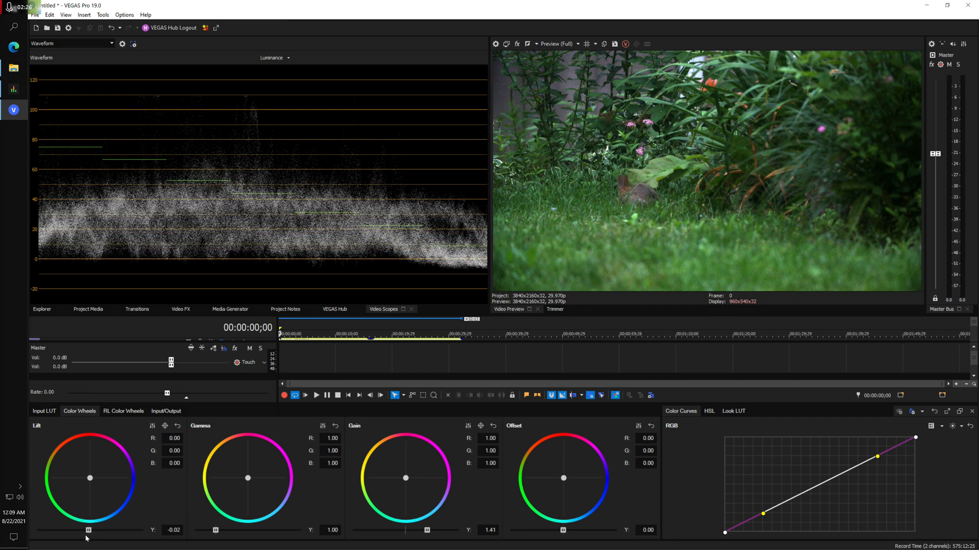
mouse_move(411, 545)
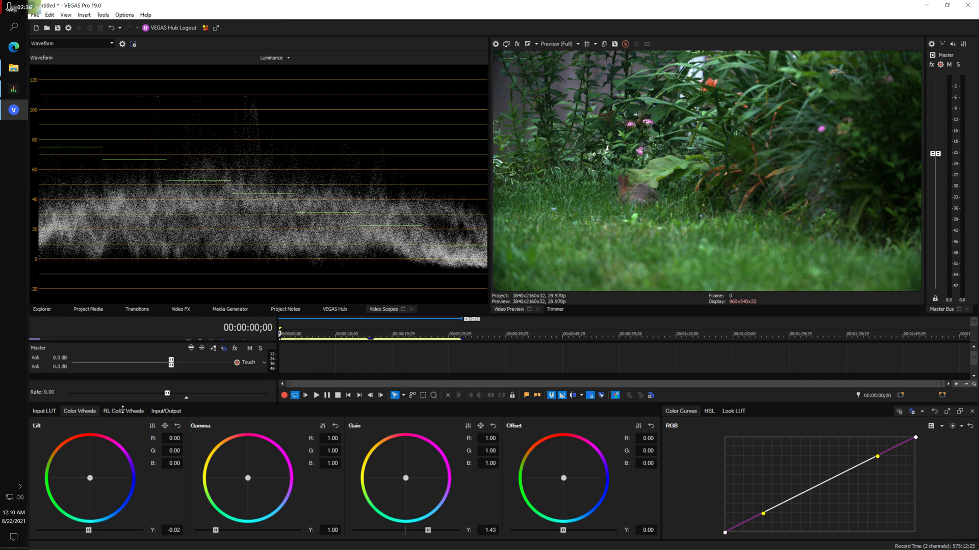
- Show the RL shadows, midtones and highlights color wheels
left_click(123, 411)
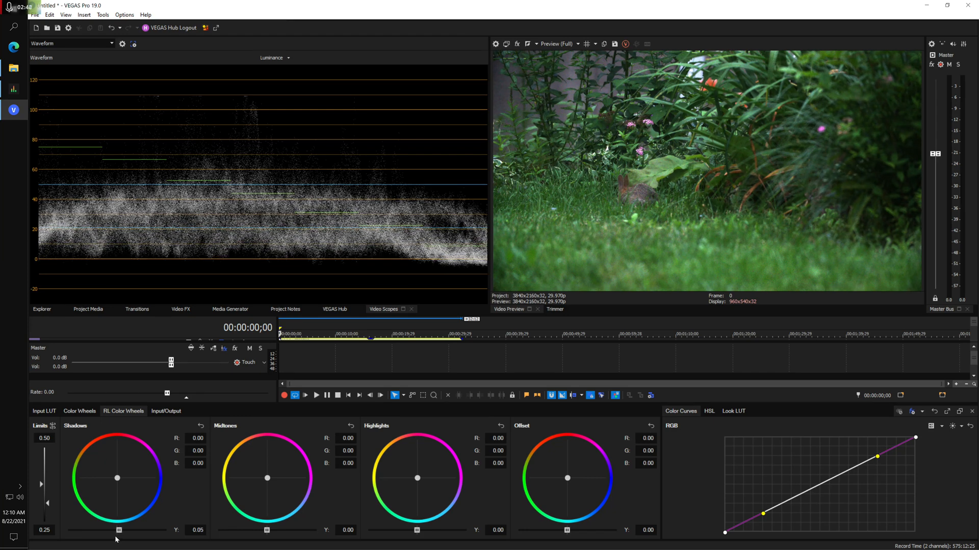
mouse_move(151, 532)
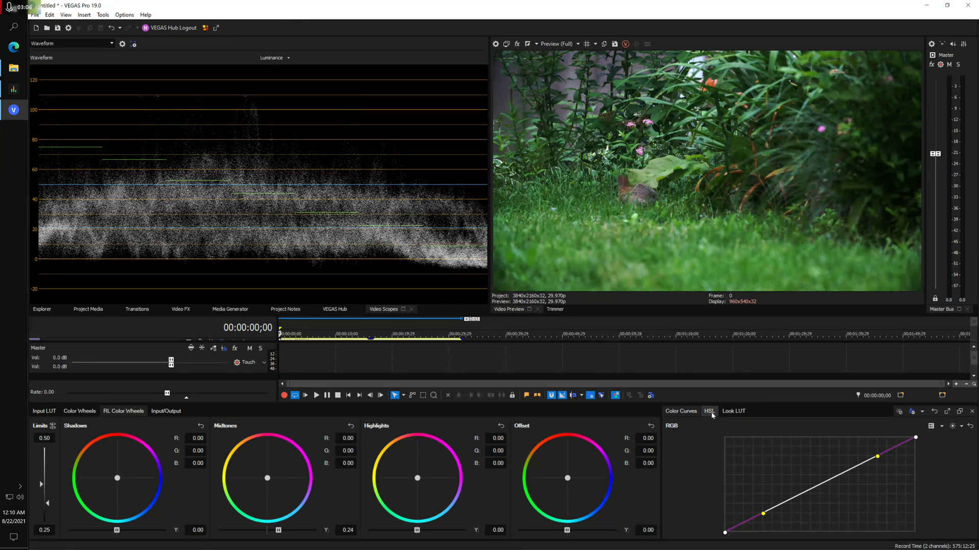
- Show the HSL hue, saturation and luminance adjustments
left_click(708, 411)
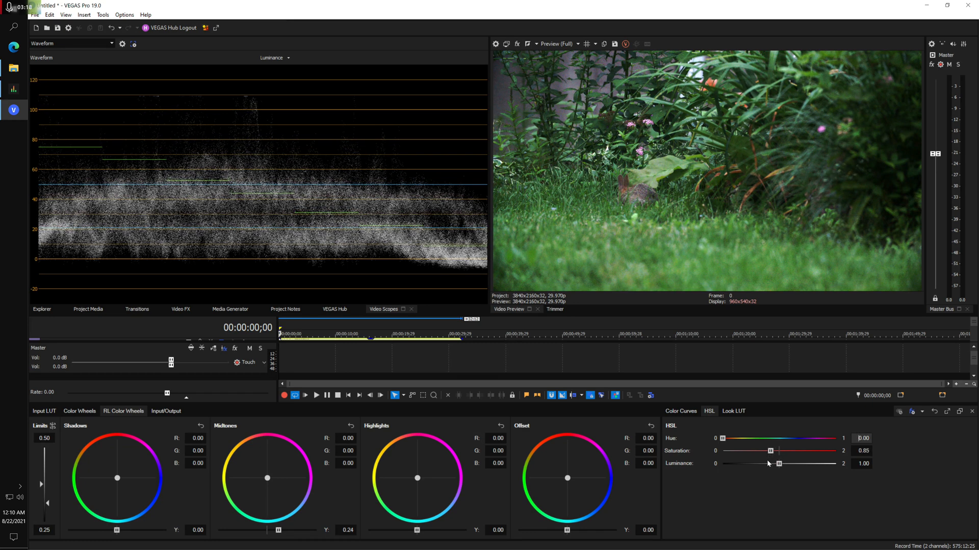
mouse_move(755, 465)
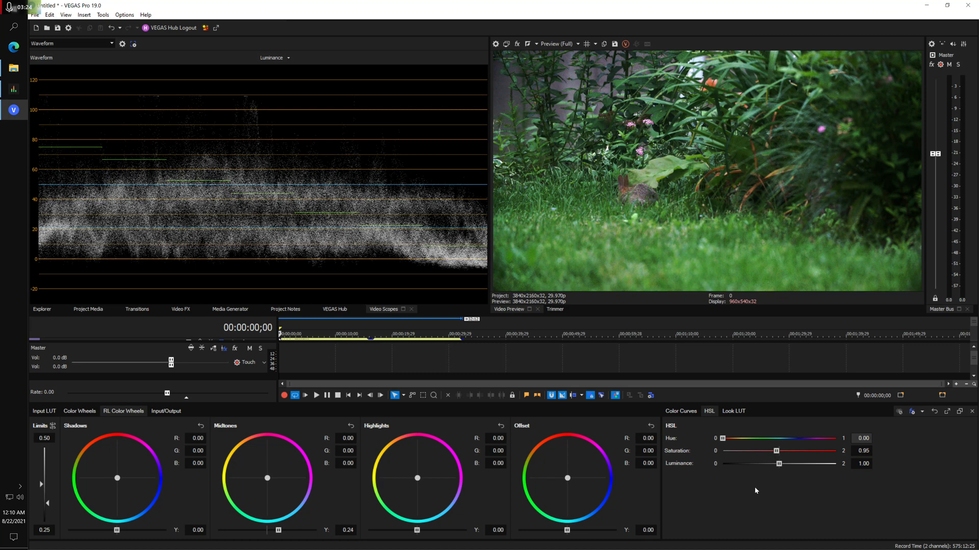
mouse_move(600, 367)
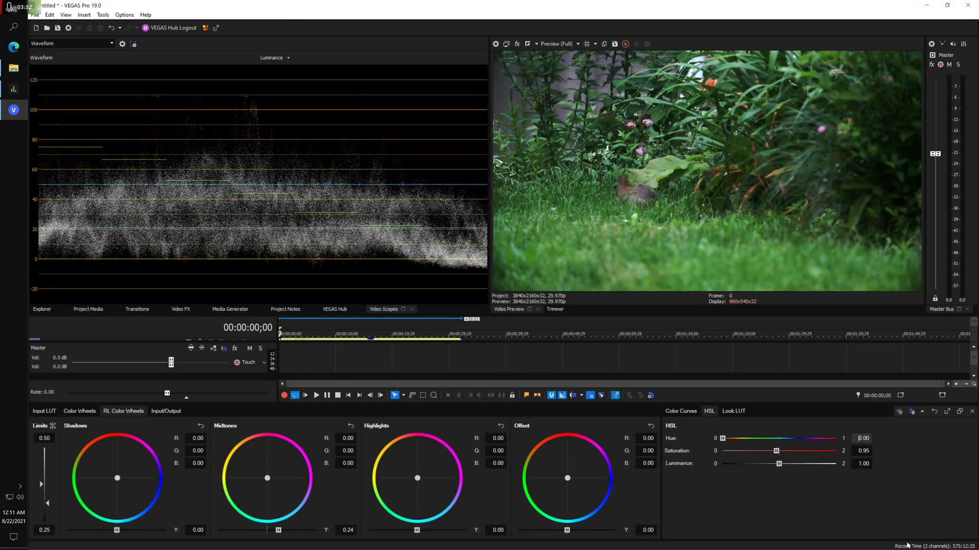
mouse_move(888, 195)
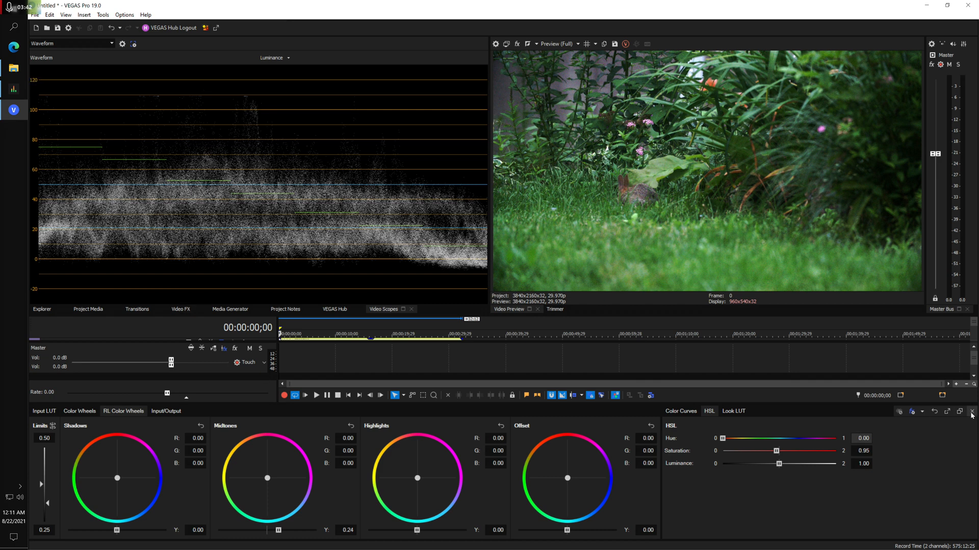
- Close the grading panel, then play the timeline from the beginning and stop it
left_click(41, 309)
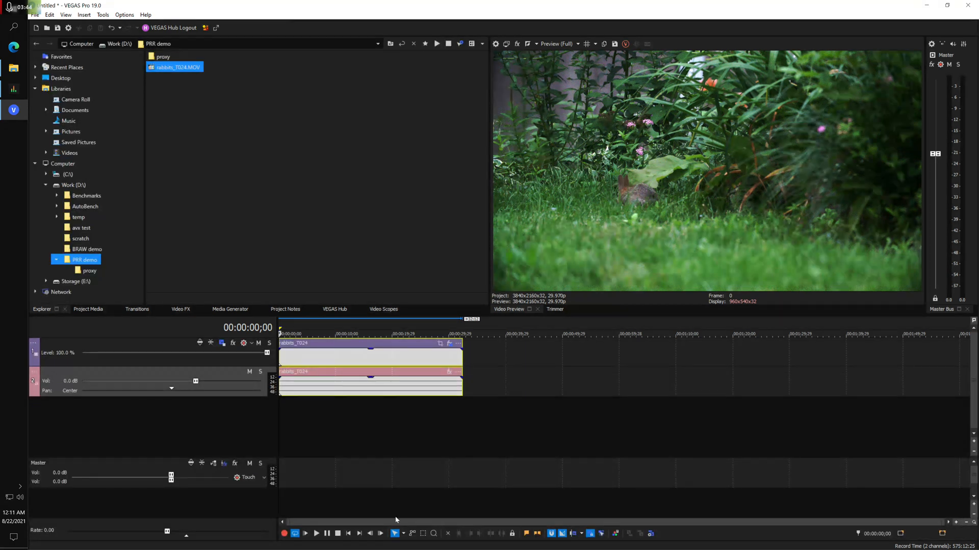
mouse_move(308, 534)
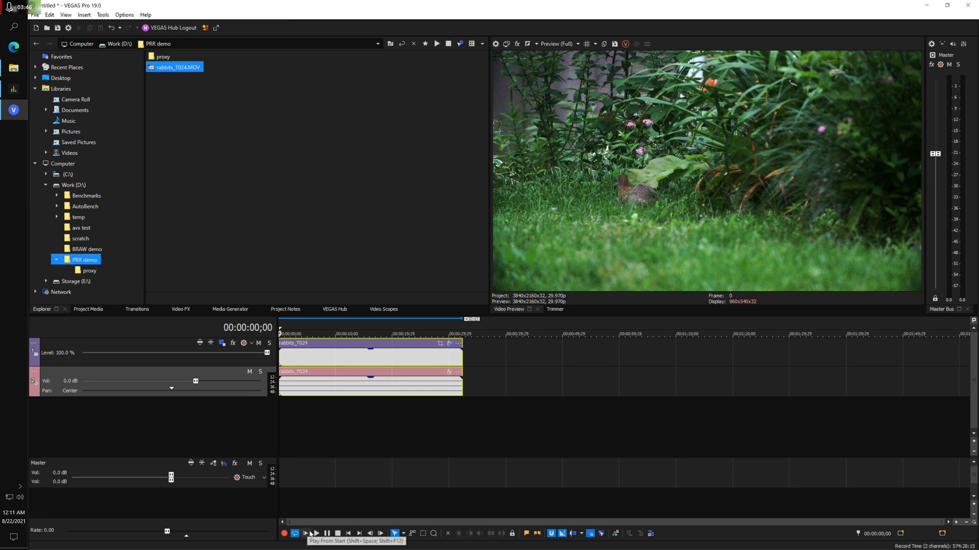
left_click(316, 533)
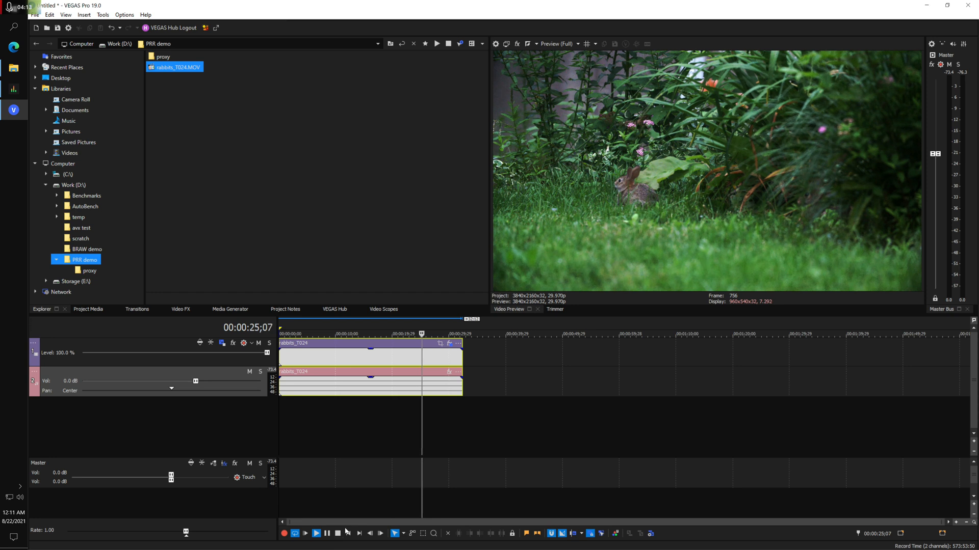
left_click(337, 534)
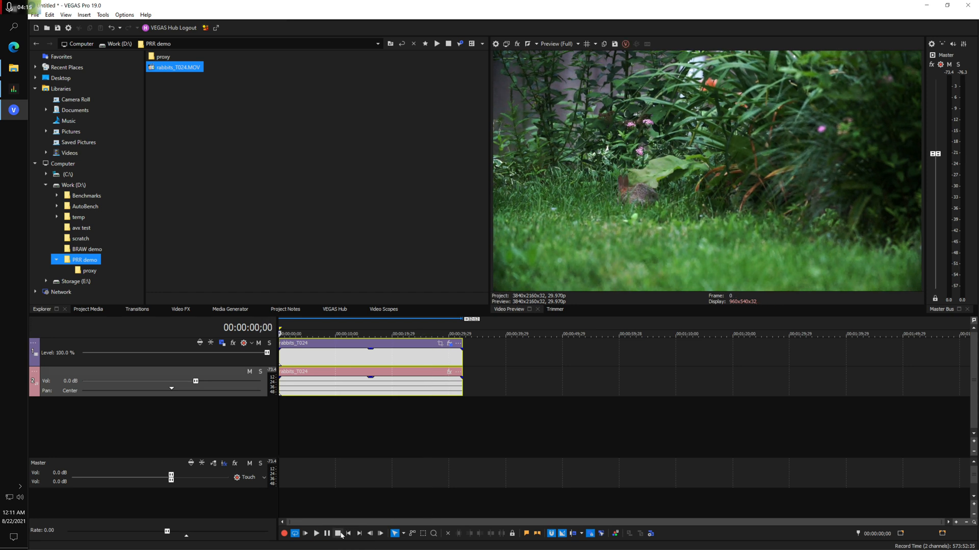
- Explore the current media folder, enter the proxy folder, and select the proxy .mov copy
right_click(249, 125)
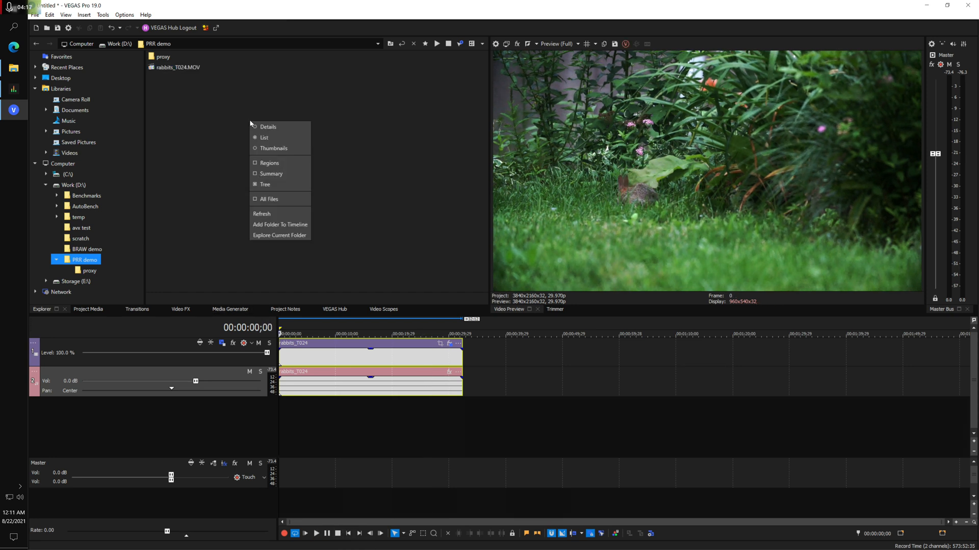
mouse_move(278, 236)
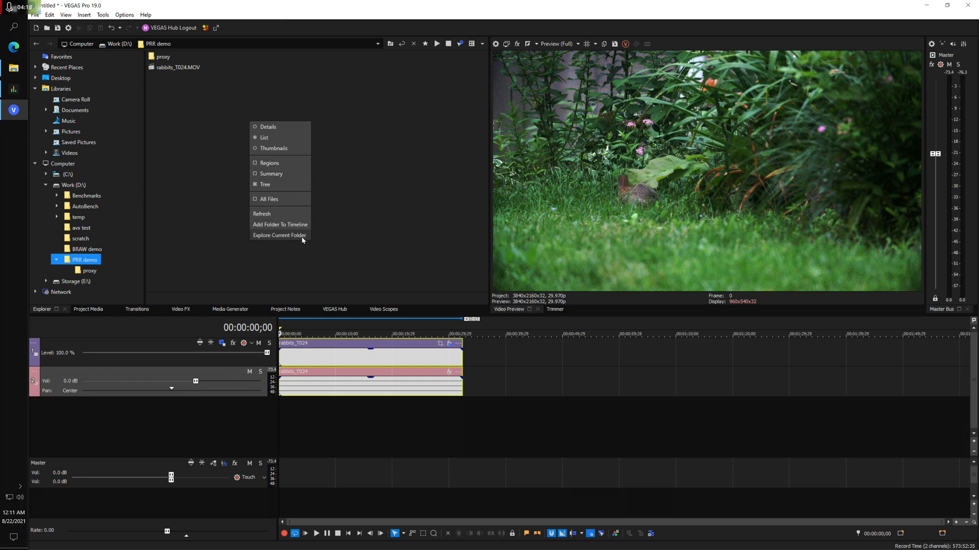
left_click(280, 236)
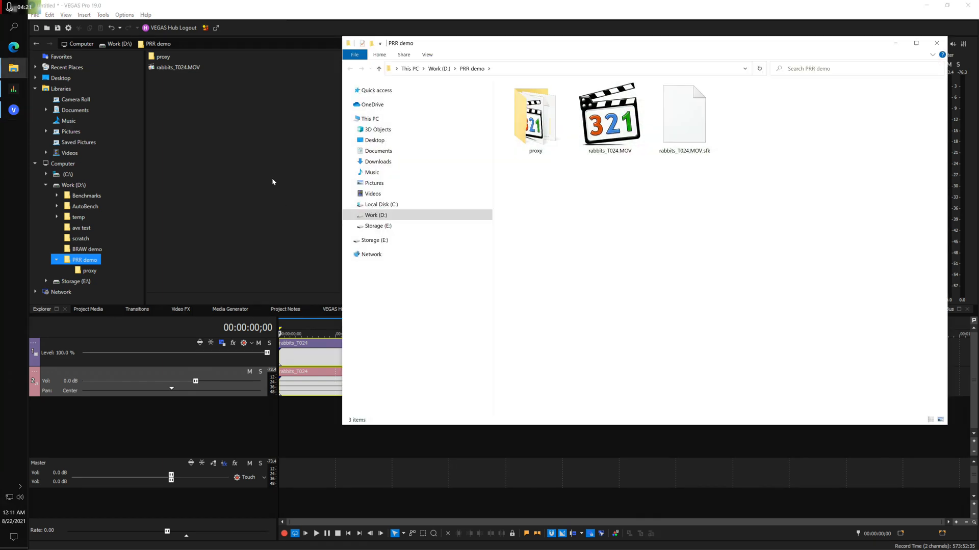
left_click(534, 114)
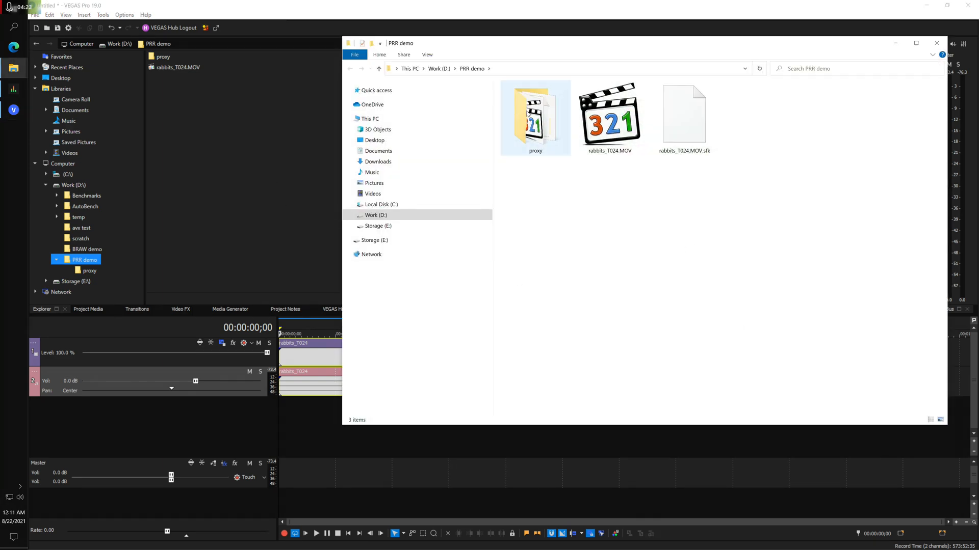
double_click(534, 113)
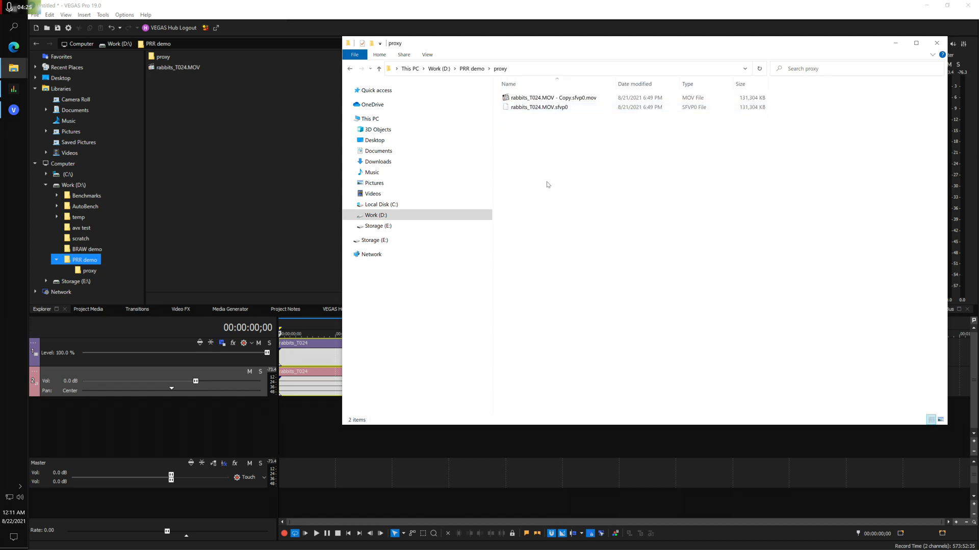
left_click(550, 97)
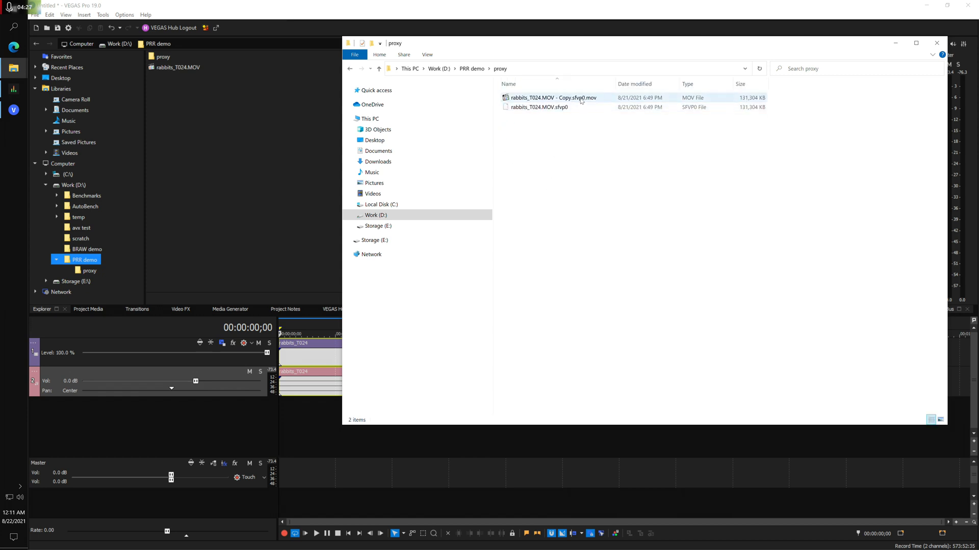
left_click(550, 106)
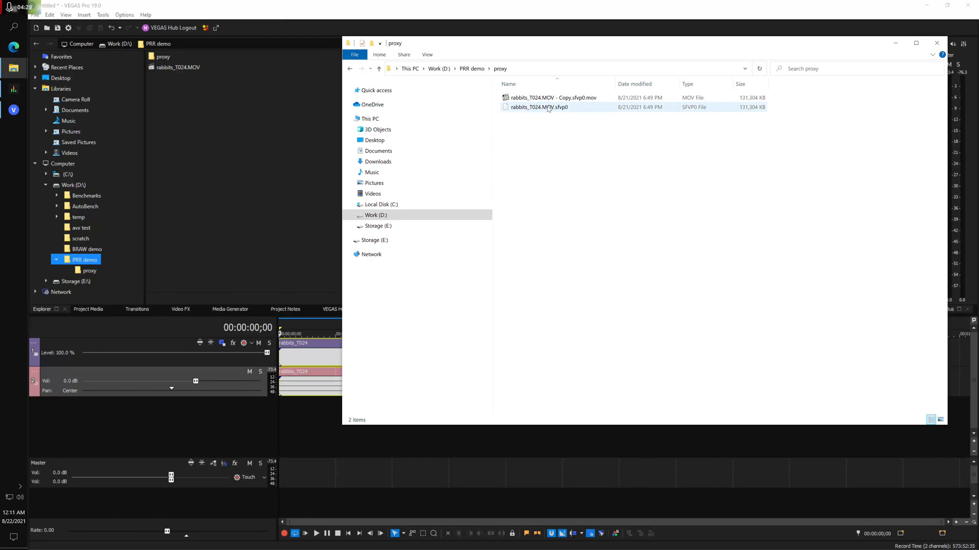
mouse_move(540, 107)
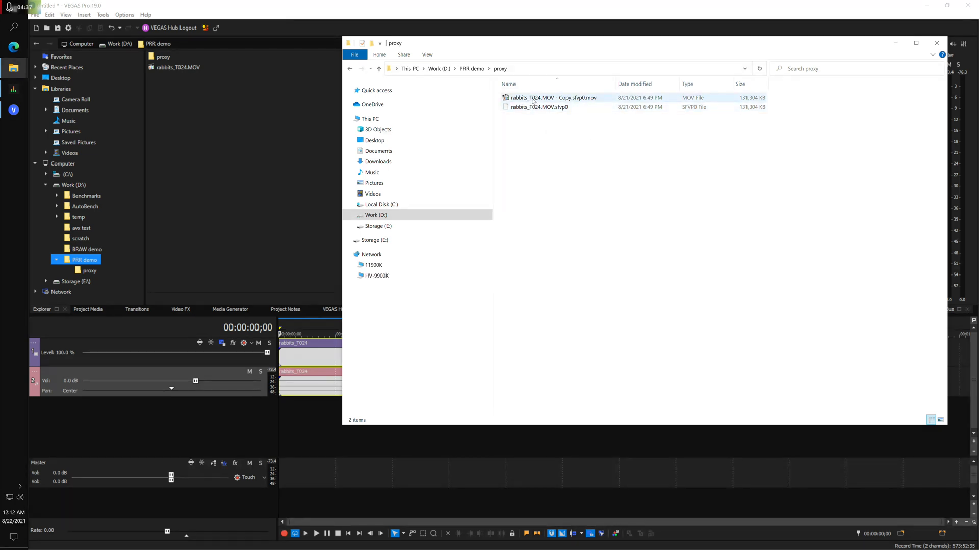
mouse_move(536, 97)
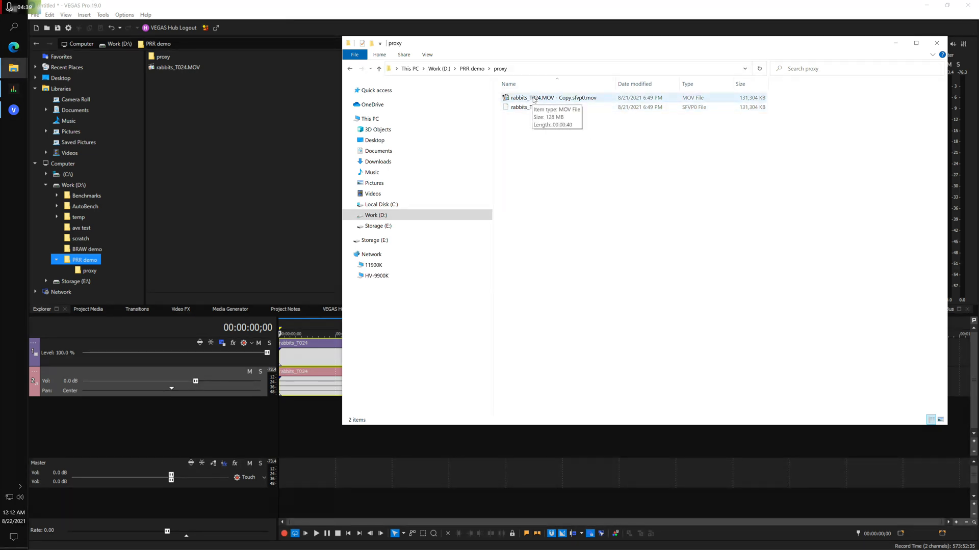
left_click(552, 97)
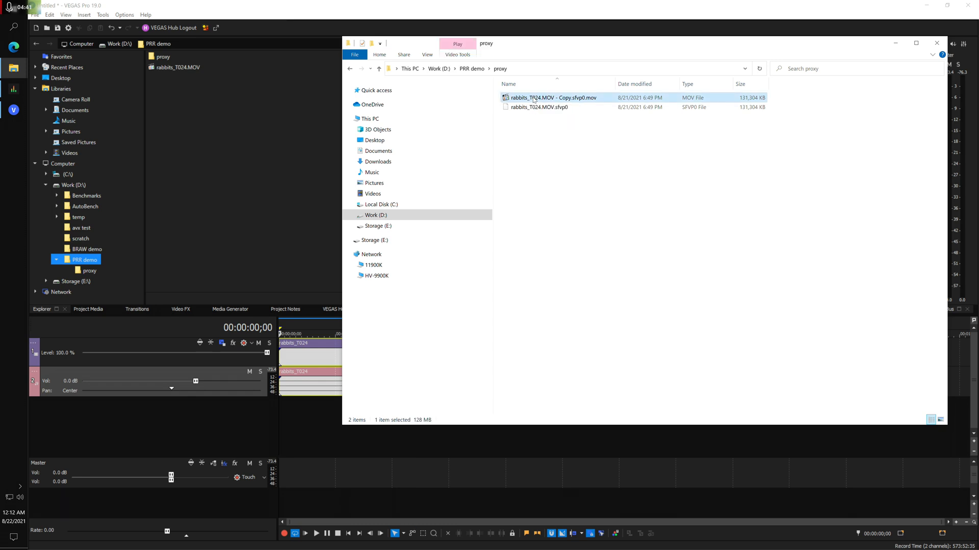
mouse_move(550, 98)
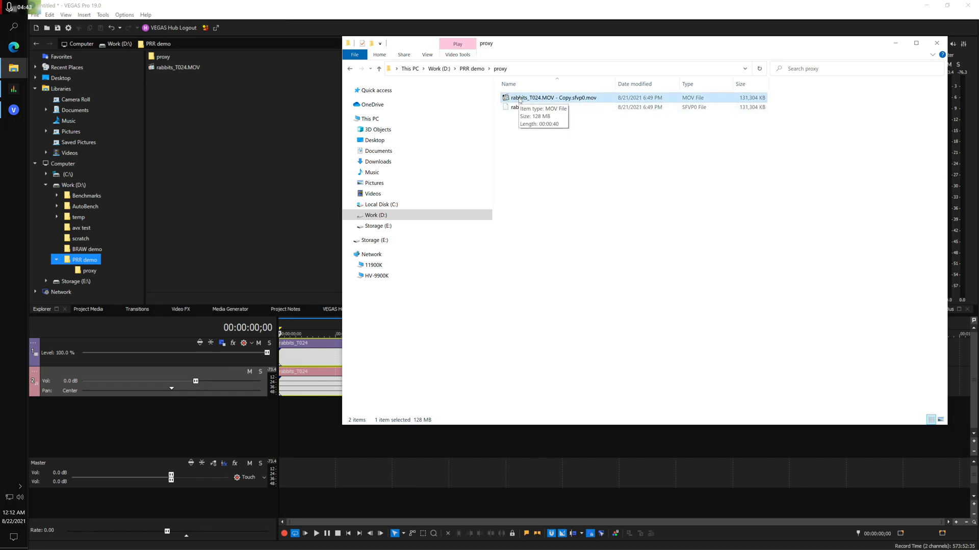
- Review the proxy copy in MediaInfo (MPEG Video, 1280x720, 23.976 fps), then return to PRR demo
right_click(552, 97)
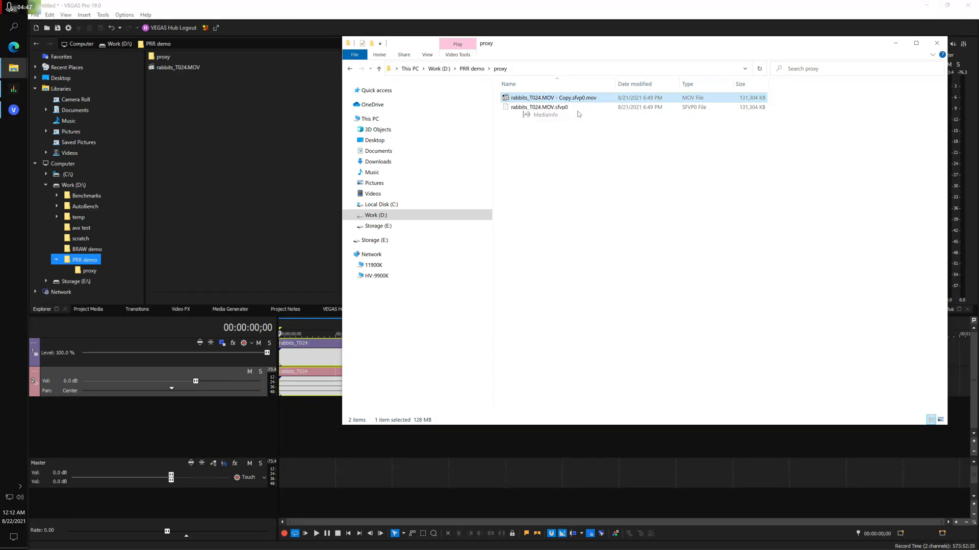
left_click(545, 114)
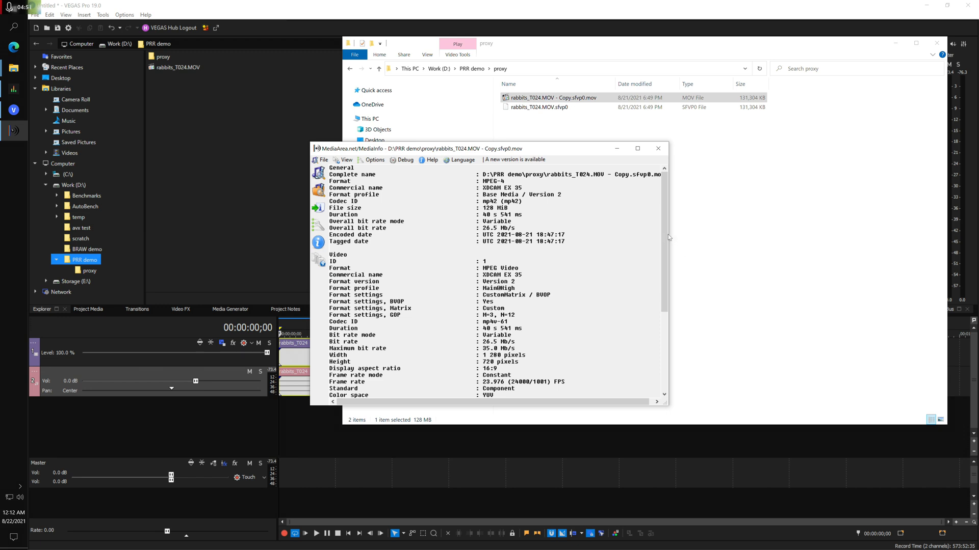
scroll("down", 3)
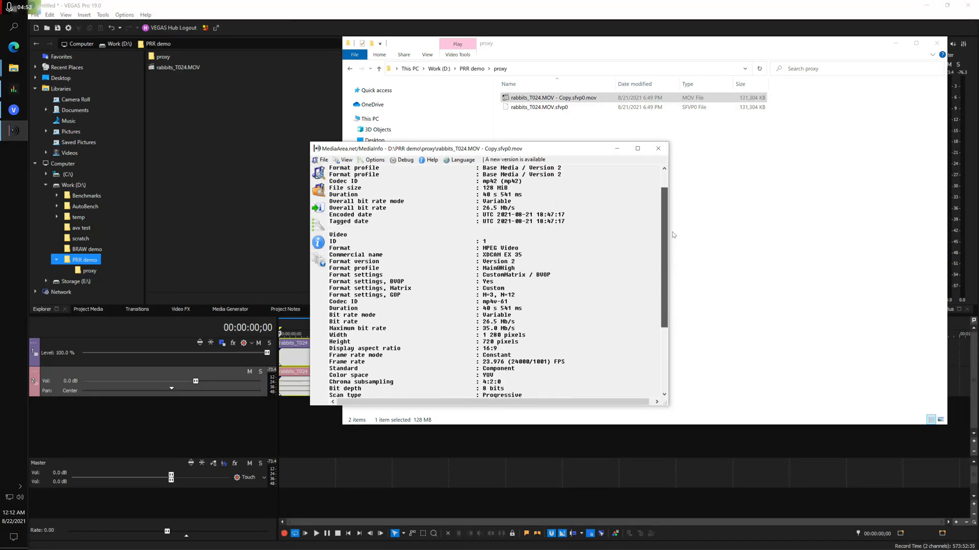
scroll("up", 3)
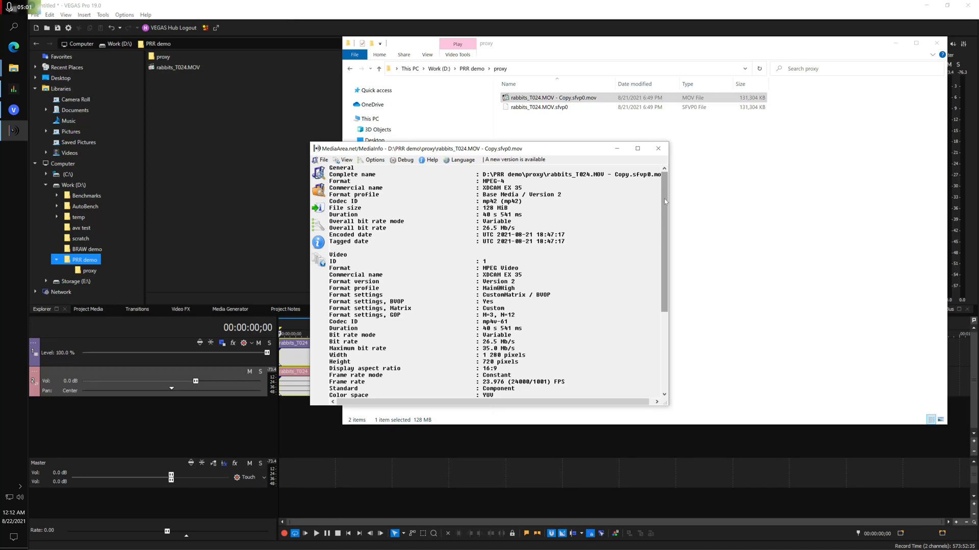
scroll("down", 3)
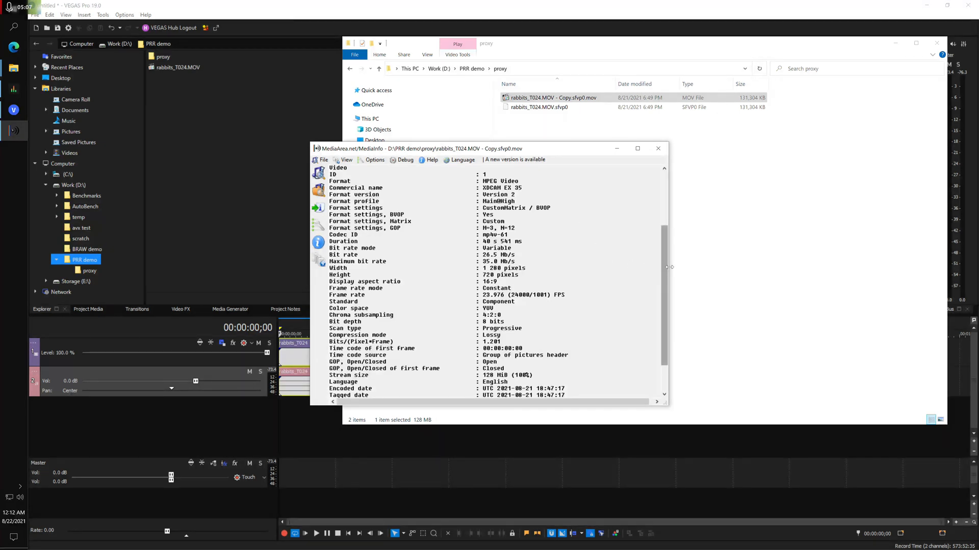
scroll("down", 3)
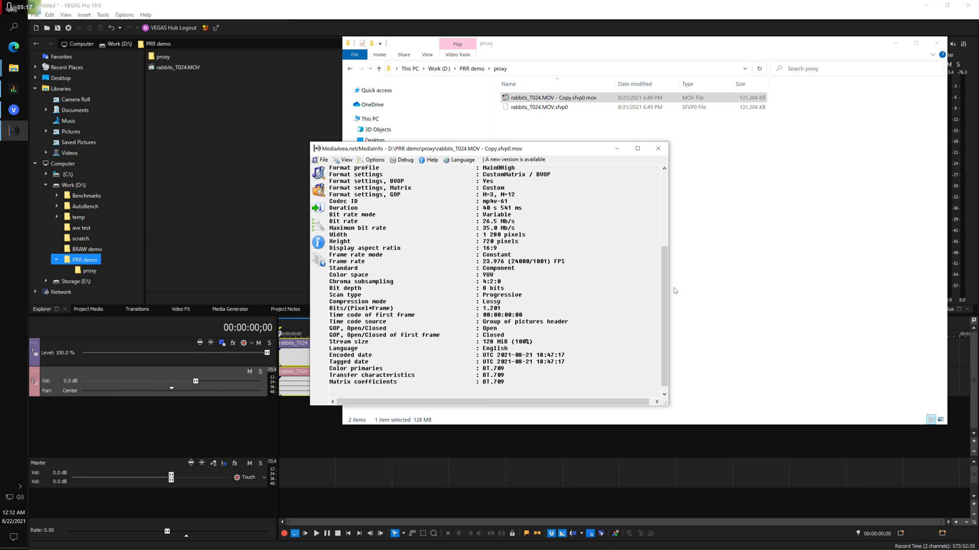
scroll("up", 3)
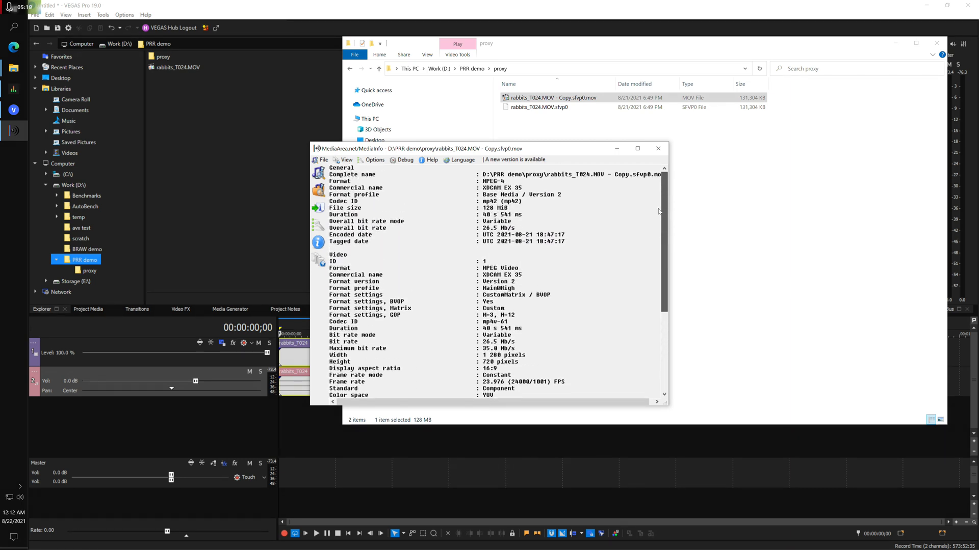
mouse_move(719, 206)
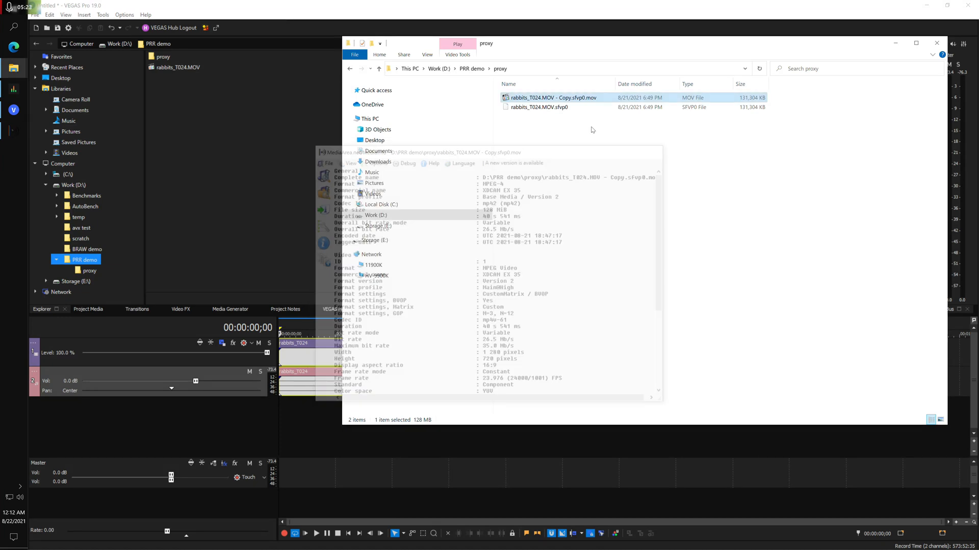
left_click(348, 68)
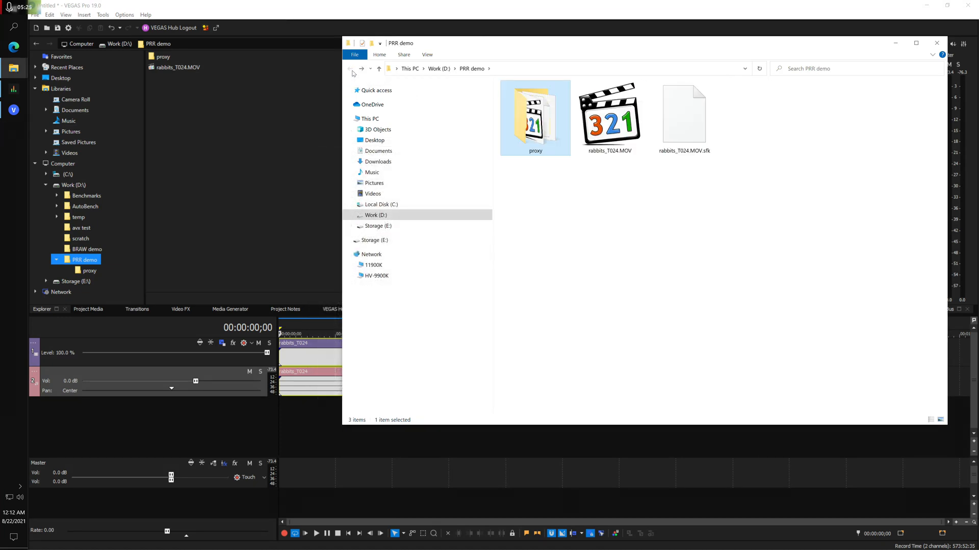
mouse_move(610, 116)
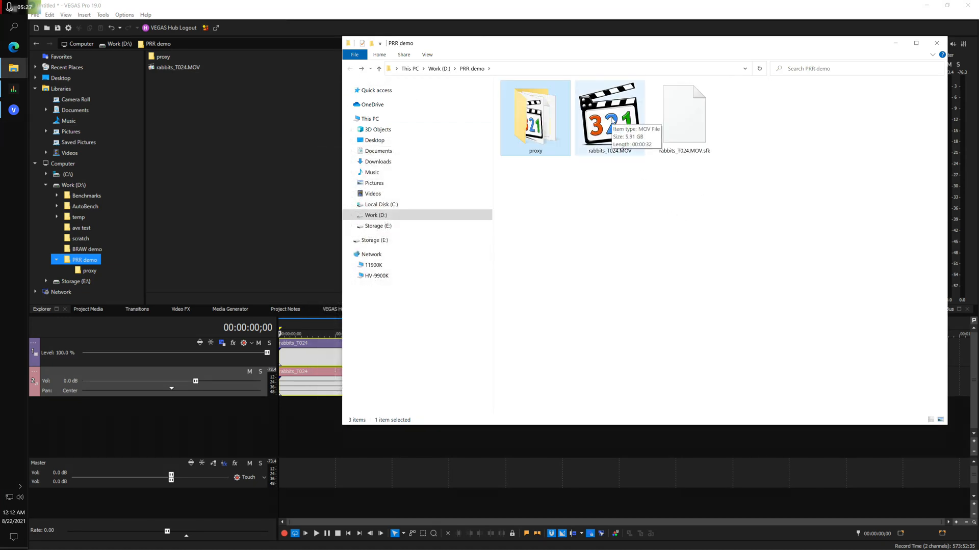
- Inspect the original rabbits_T024.MOV in MediaInfo (ProRes RAW HQ, 3840x2160, 29.970 fps)
left_click(609, 116)
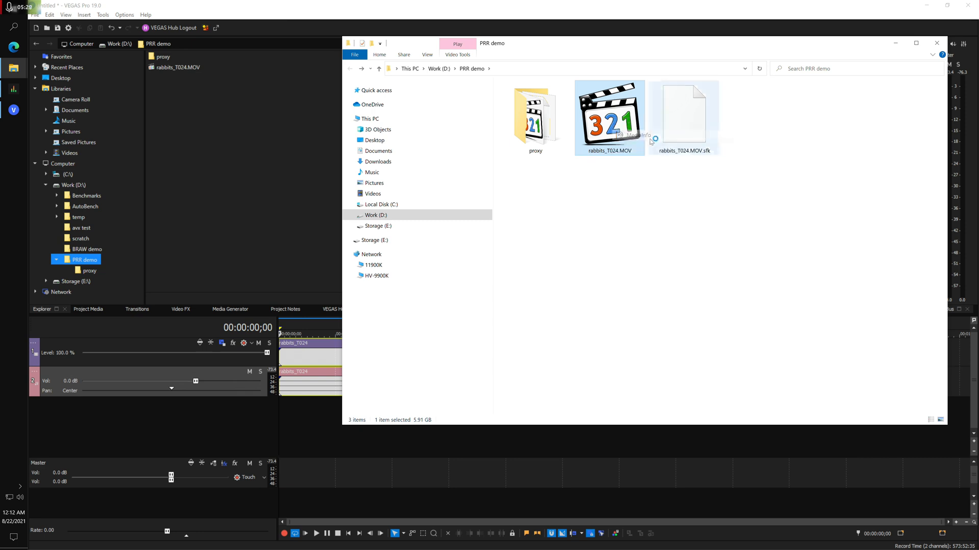
double_click(609, 117)
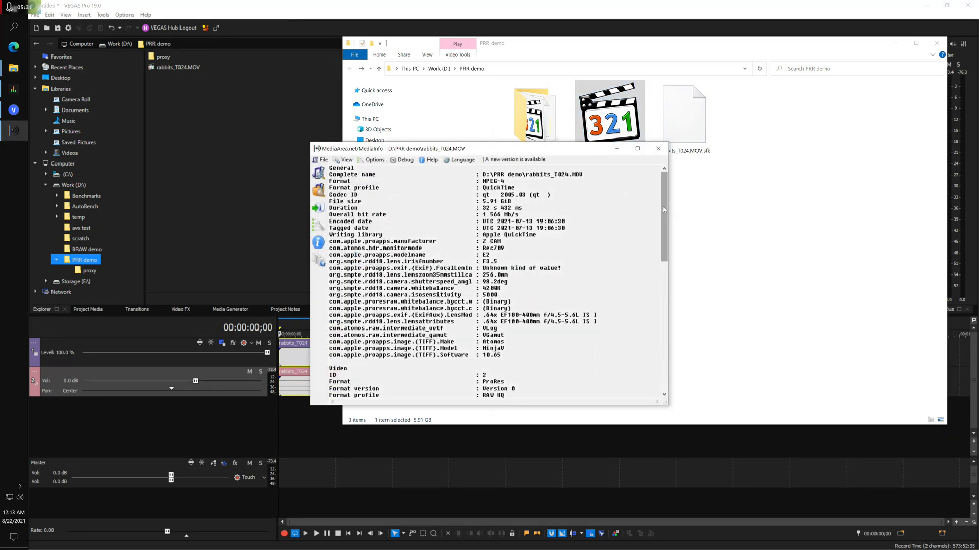
scroll("down", 3)
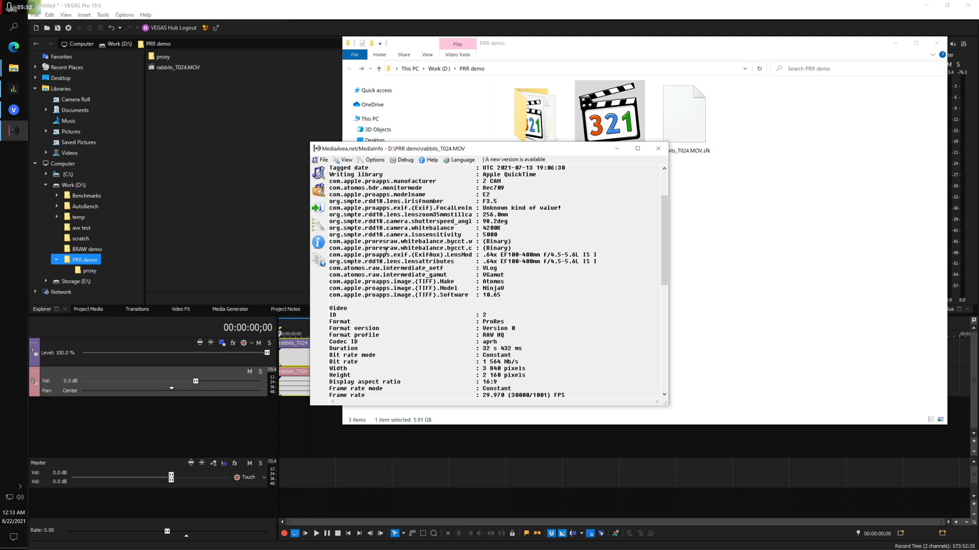
mouse_move(712, 286)
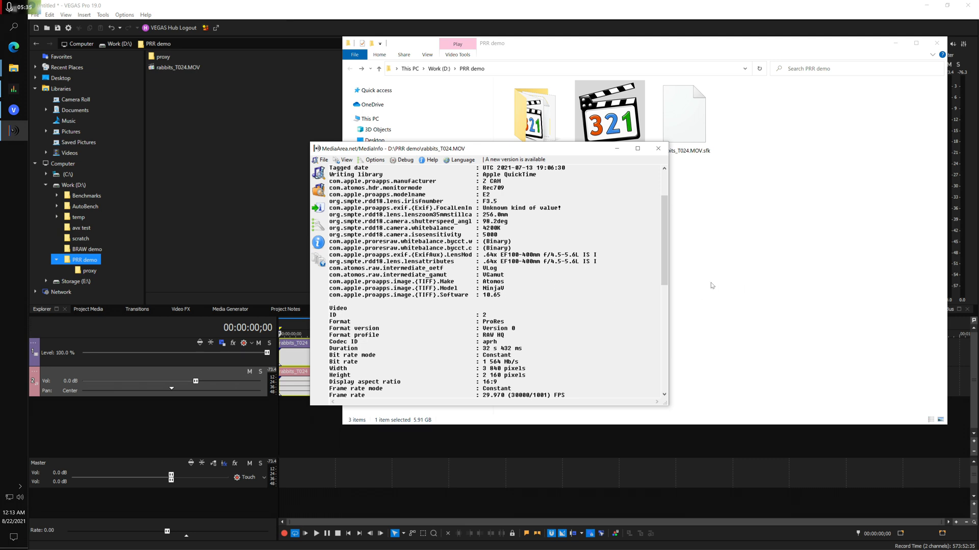
mouse_move(664, 237)
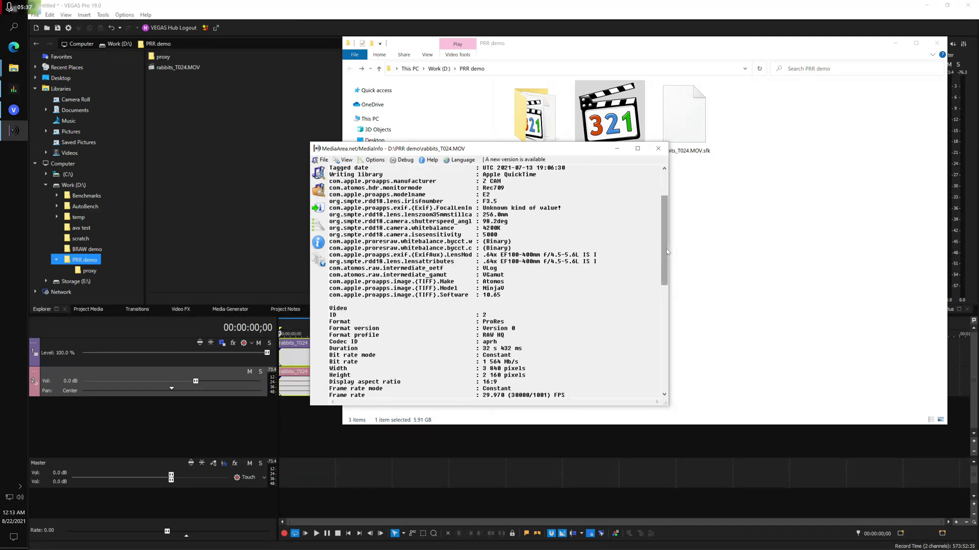
scroll("down", 3)
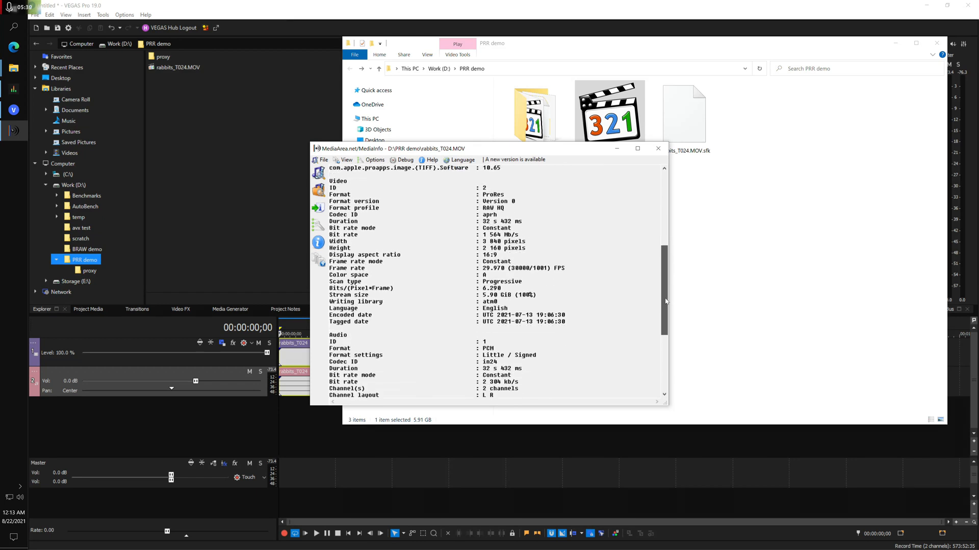
scroll("up", 3)
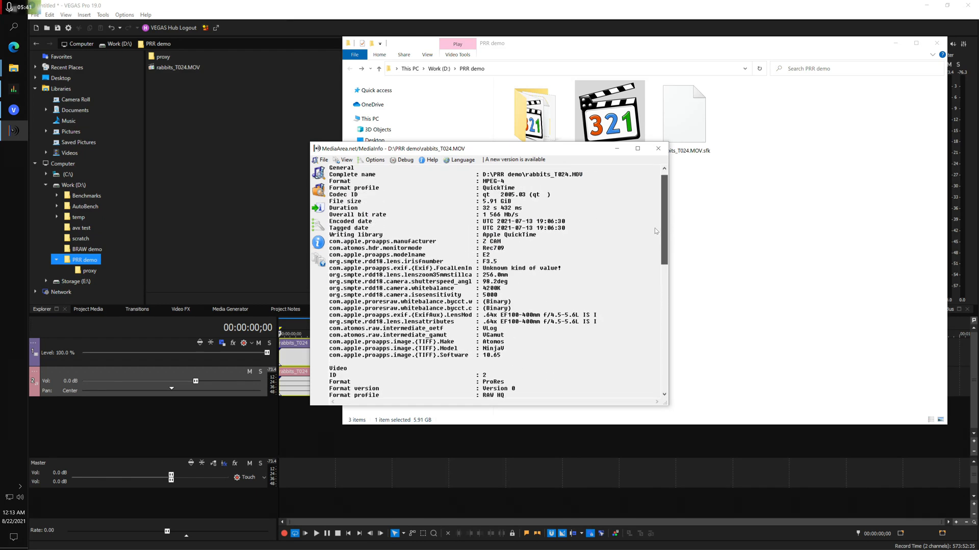
scroll("down", 3)
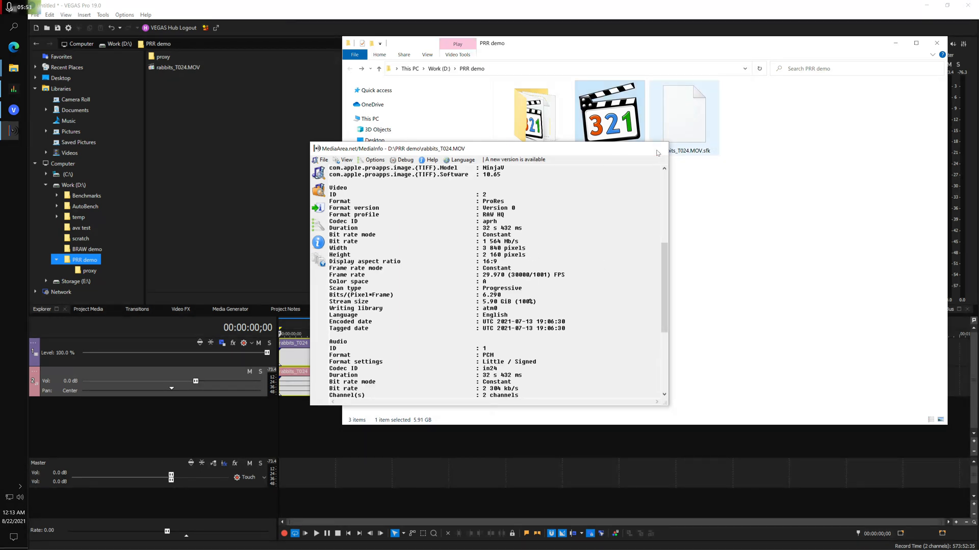
left_click(658, 153)
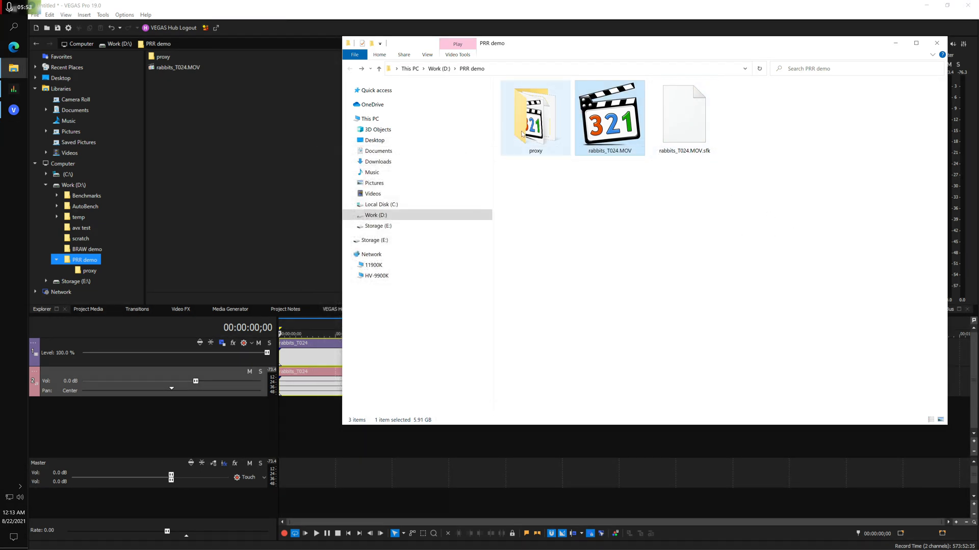
- Copy rabbits_T024.MOV.sfvp0 from the proxy folder into PRR demo and return to VEGAS Pro
double_click(534, 116)
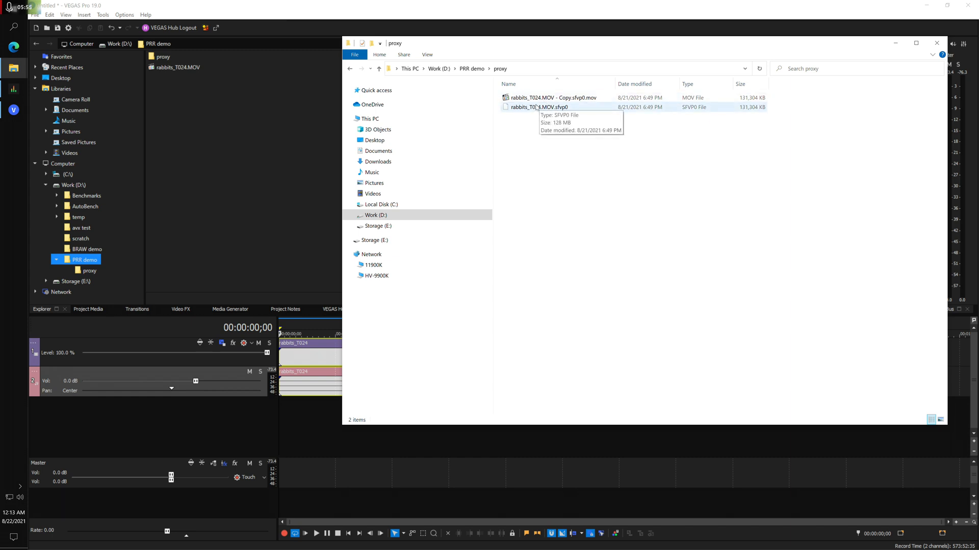
right_click(534, 106)
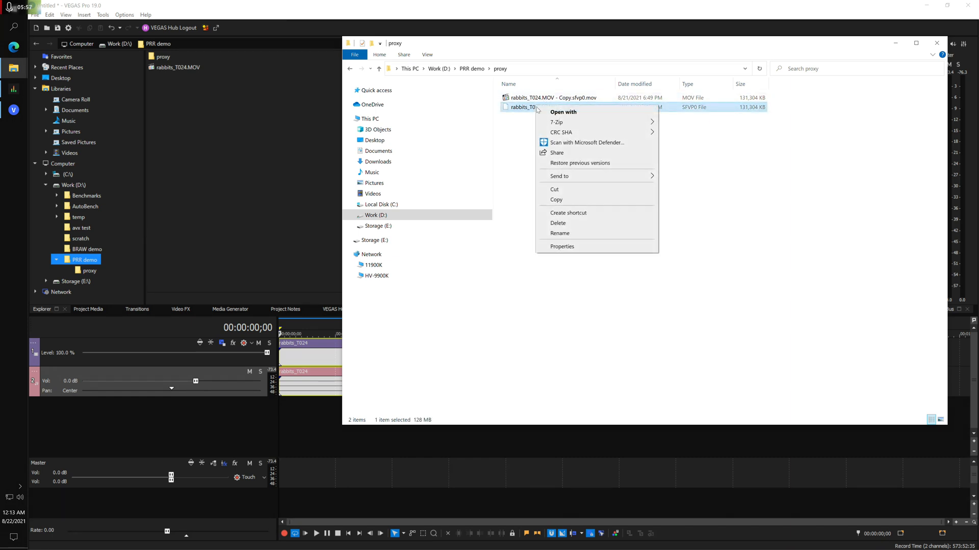
left_click(555, 189)
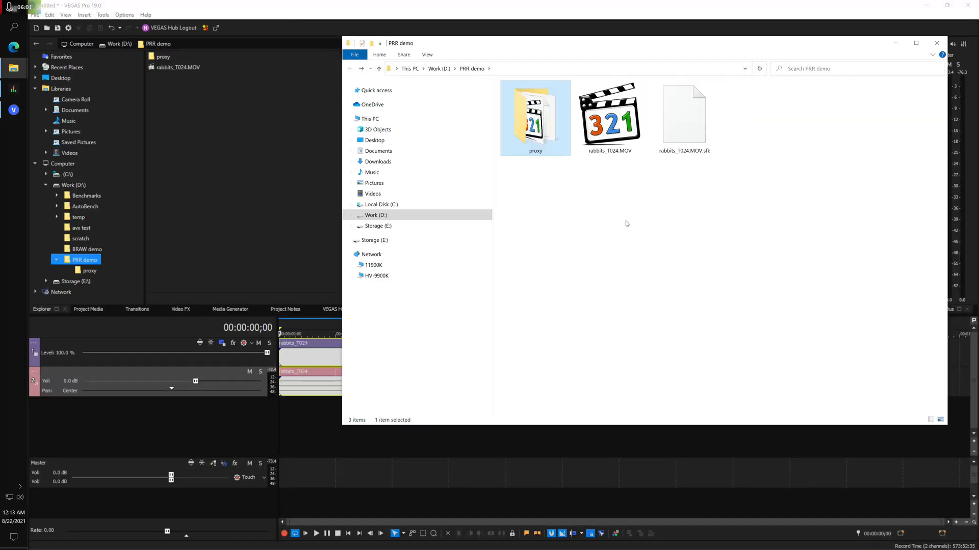
right_click(626, 223)
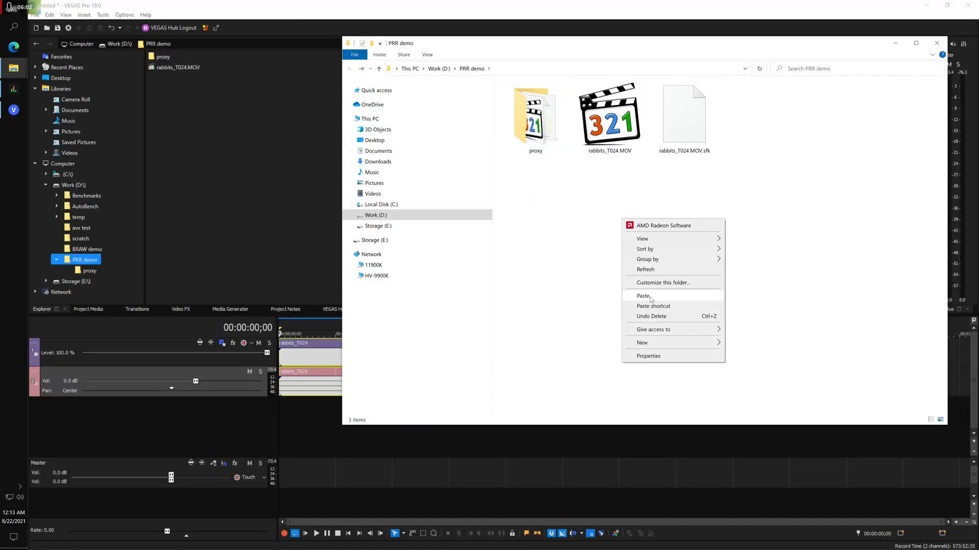
left_click(643, 295)
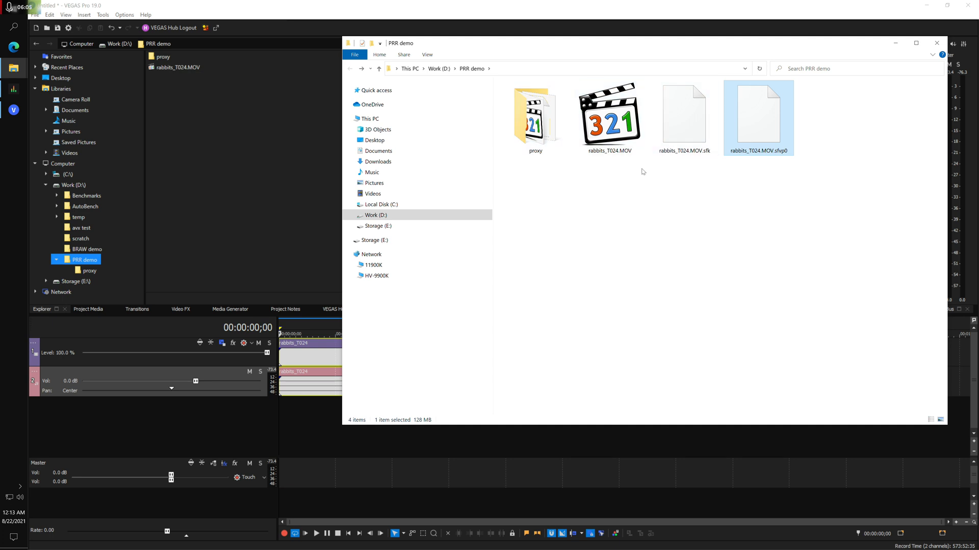
mouse_move(678, 243)
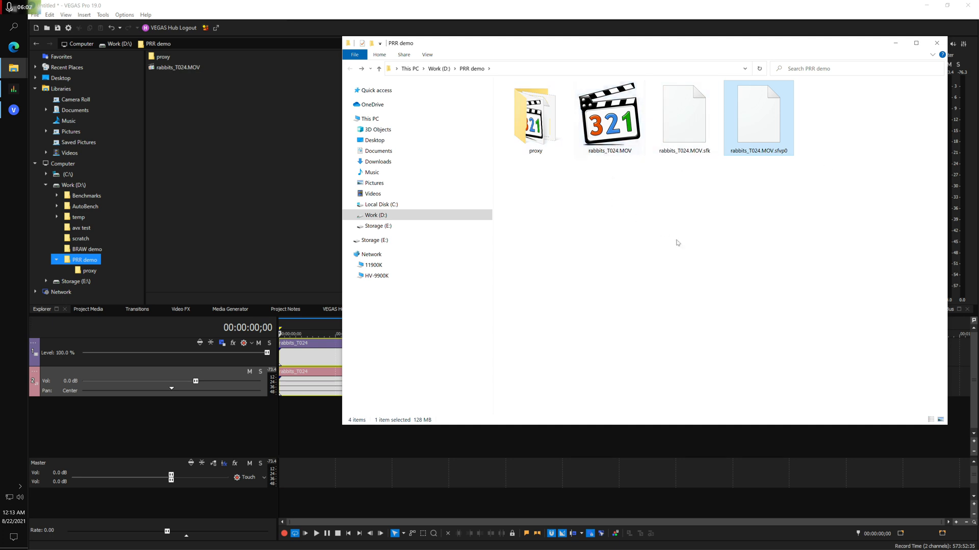
left_click(936, 43)
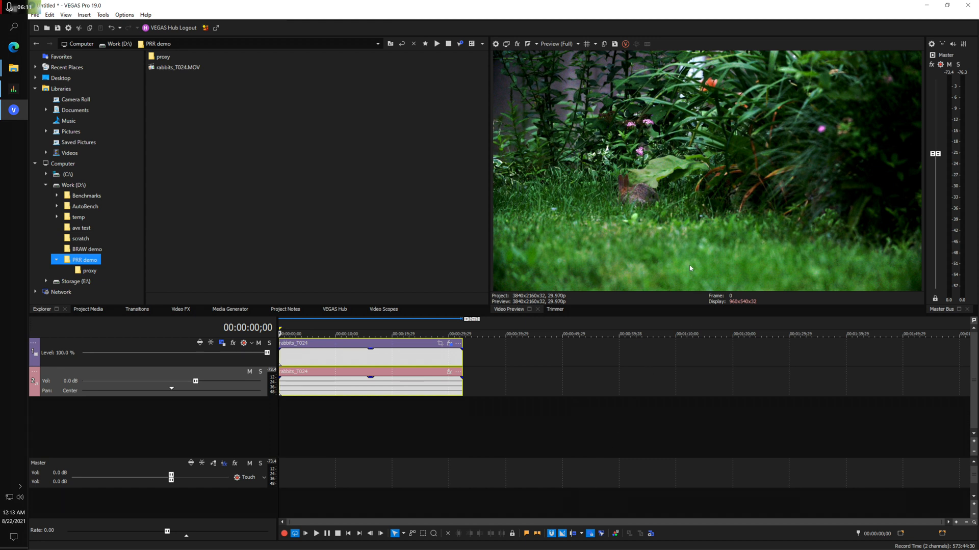
mouse_move(657, 211)
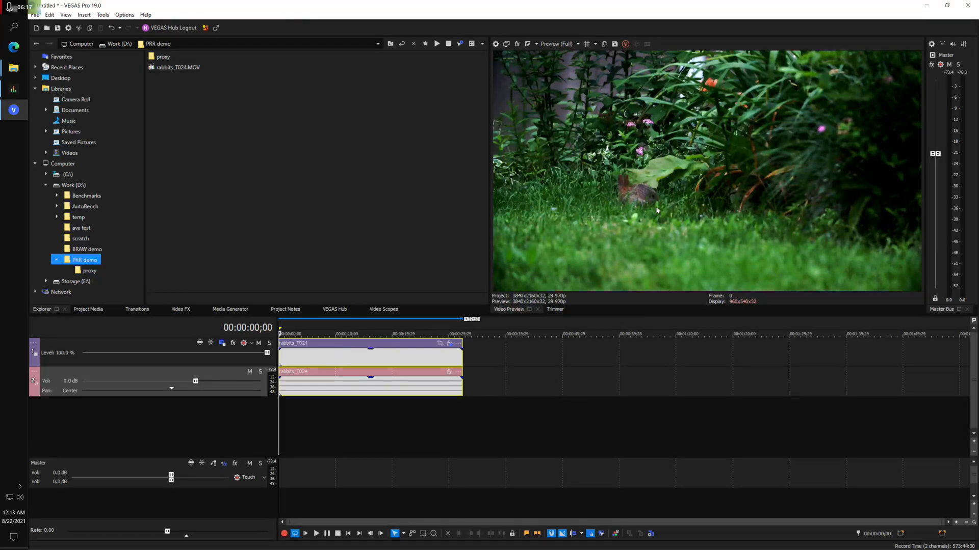
mouse_move(554, 511)
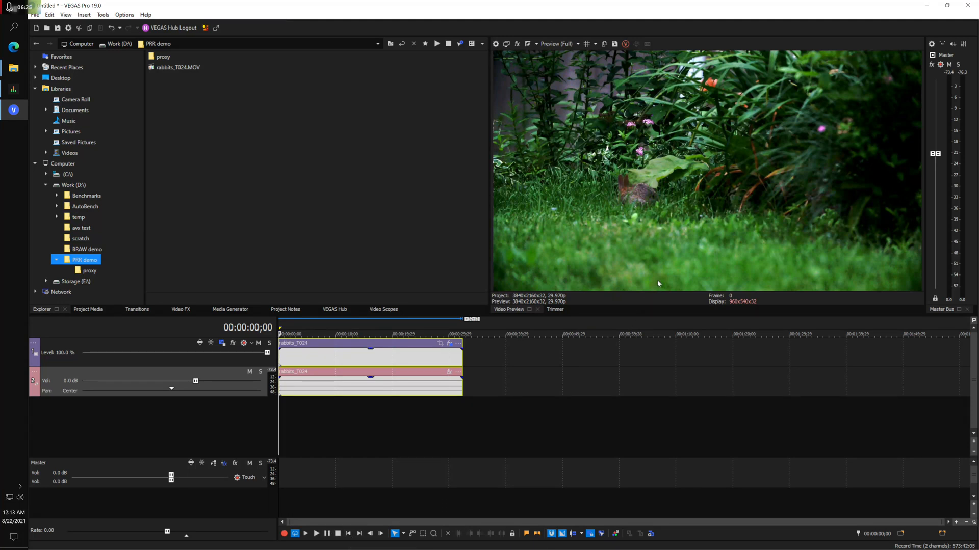
mouse_move(406, 521)
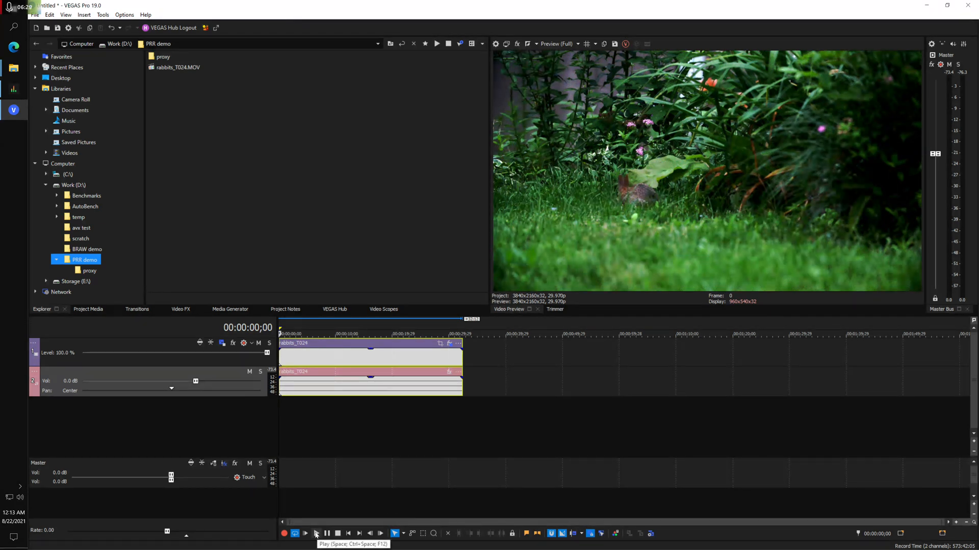
left_click(316, 533)
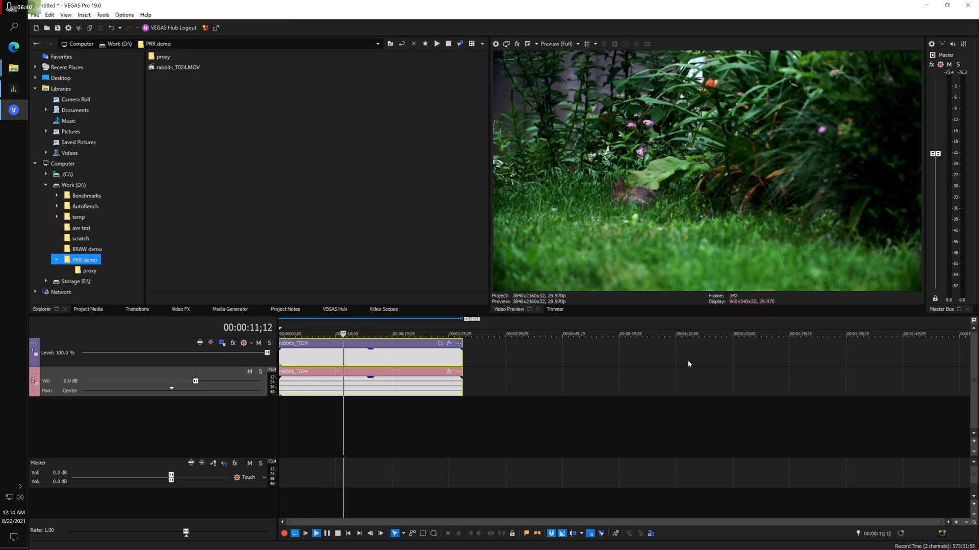
left_click(337, 536)
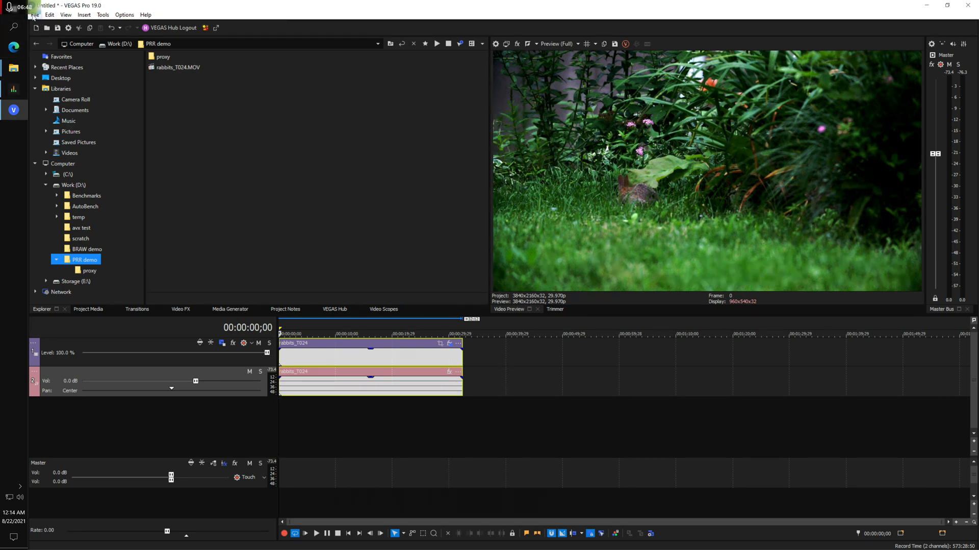
left_click(34, 14)
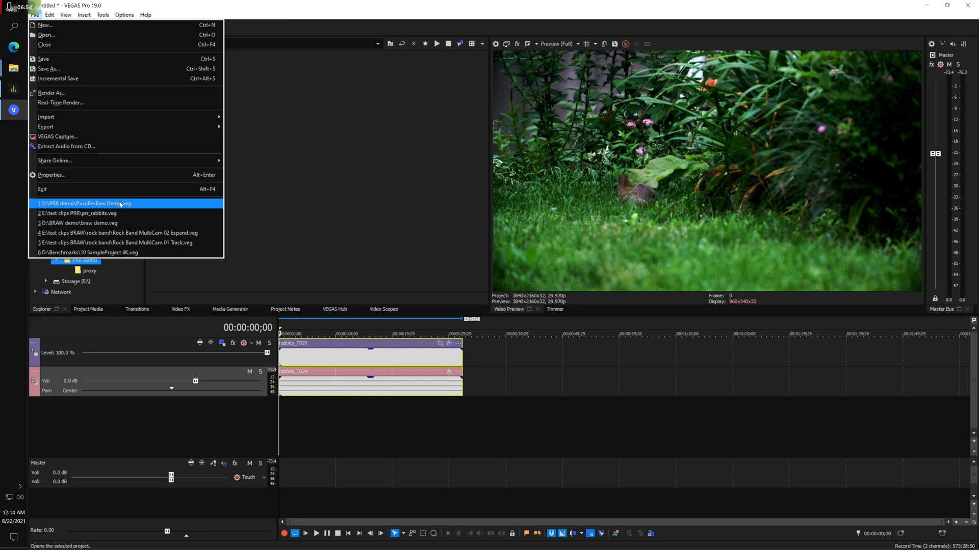
mouse_move(253, 20)
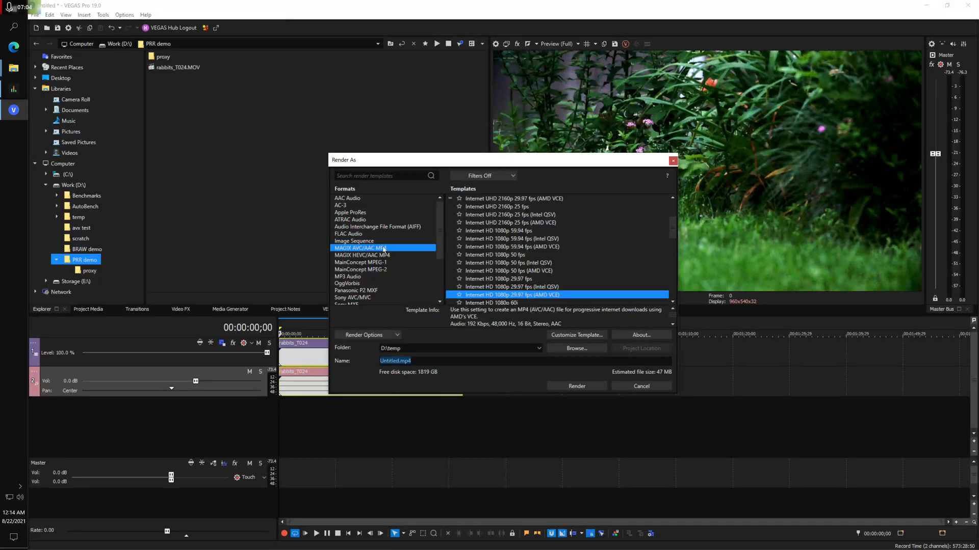
mouse_move(573, 297)
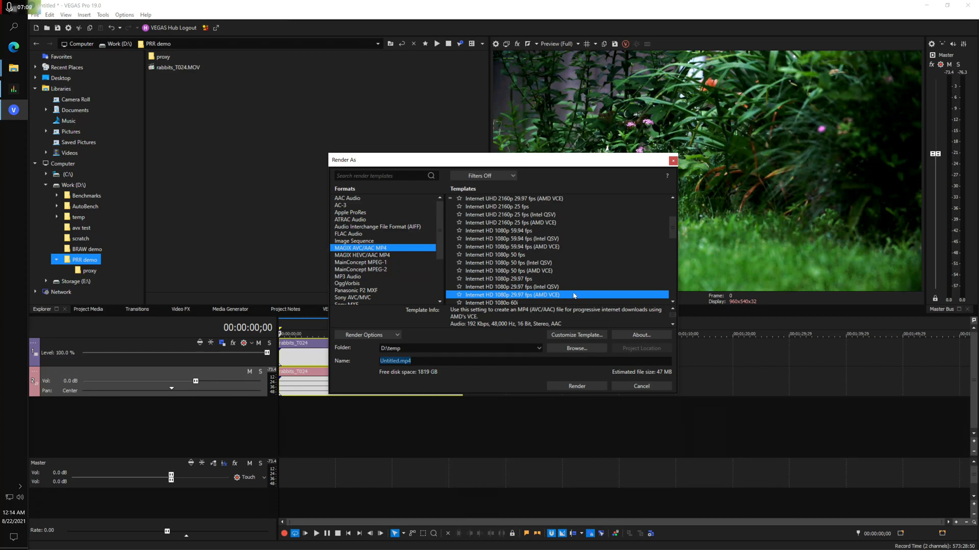
mouse_move(575, 338)
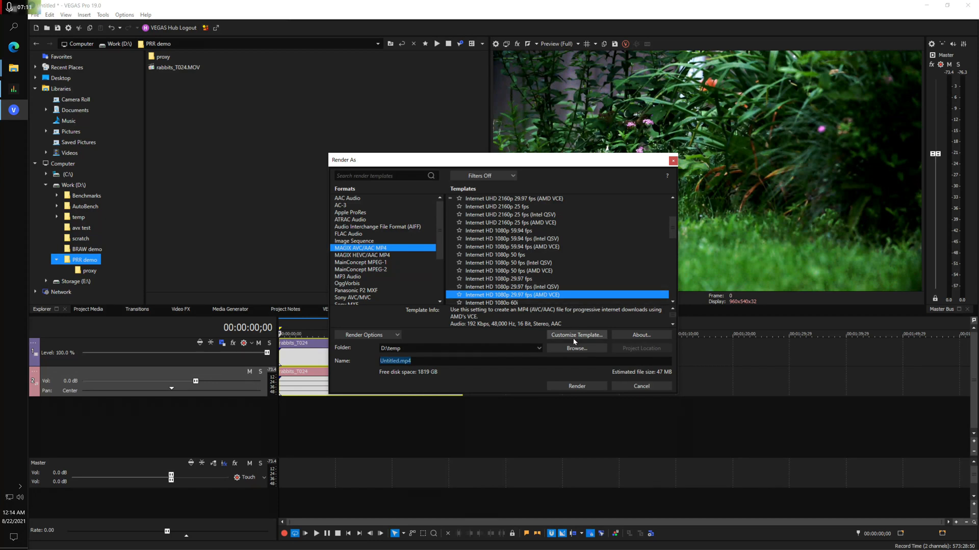
mouse_move(576, 386)
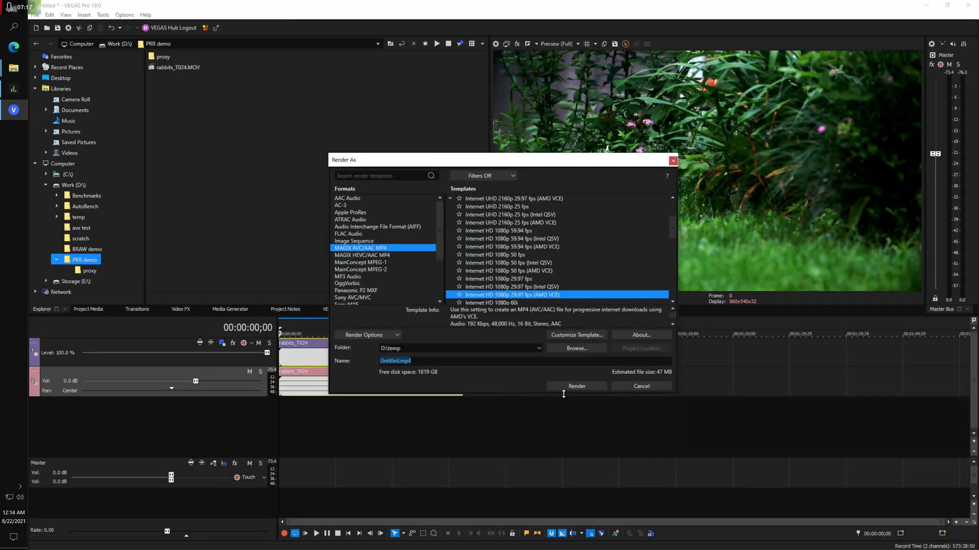
- Start rendering the timeline as Untitled.mp4 using the MAGIX AVC 1080p 29.97 fps template
left_click(576, 386)
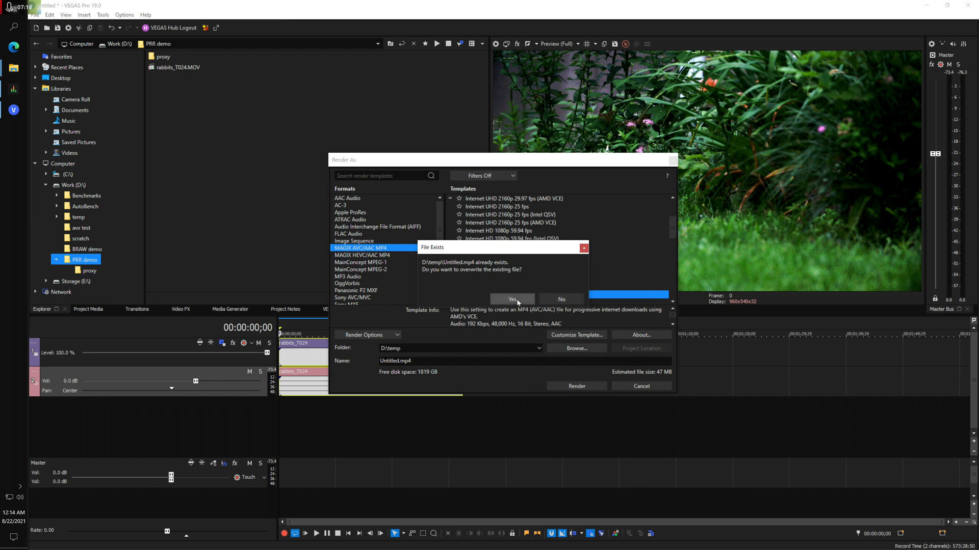
- Confirm overwriting the existing Untitled.mp4 so the render proceeds
left_click(511, 300)
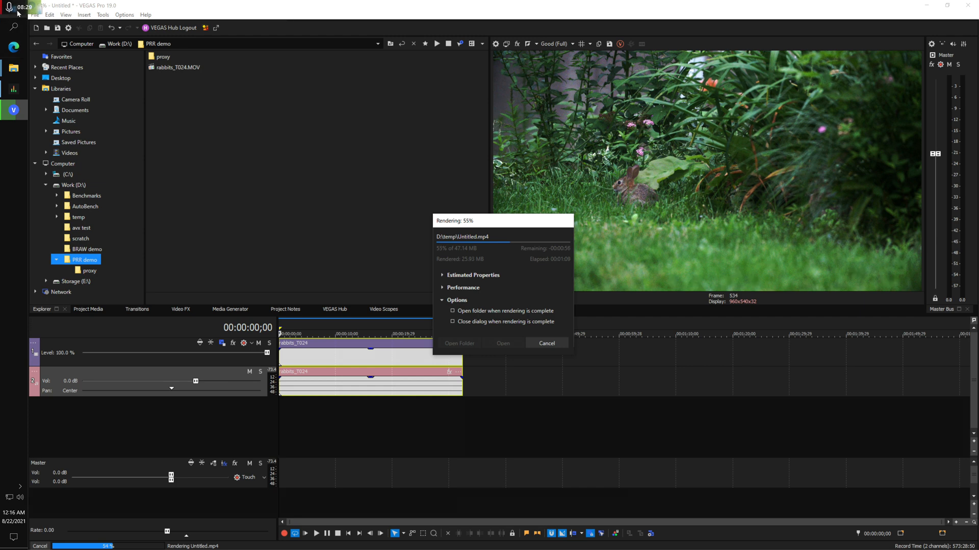
- Switch to CPU-Z from the taskbar while the render finishes
left_click(8, 537)
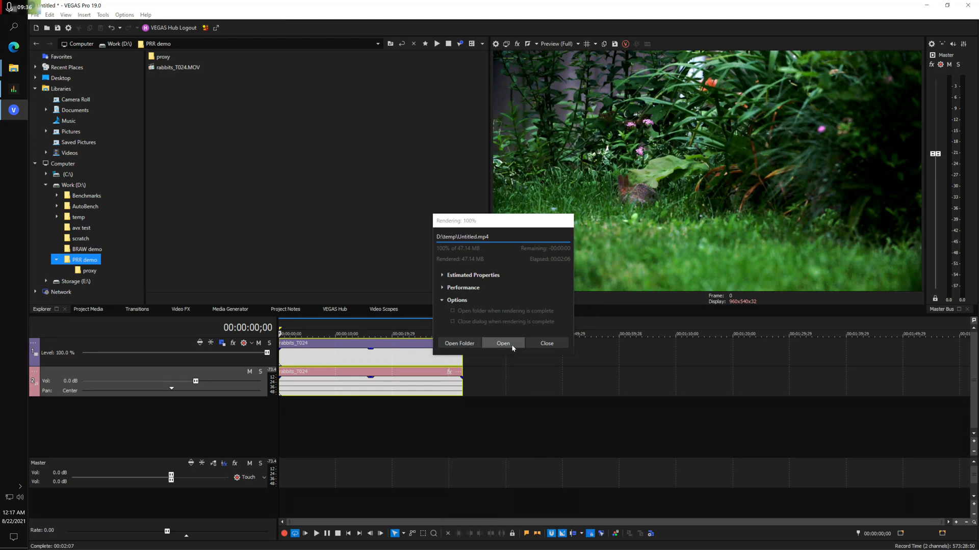
- Play the rendered Untitled.mp4 in MPC-HC, pause it at 00:32, and close the player
left_click(502, 343)
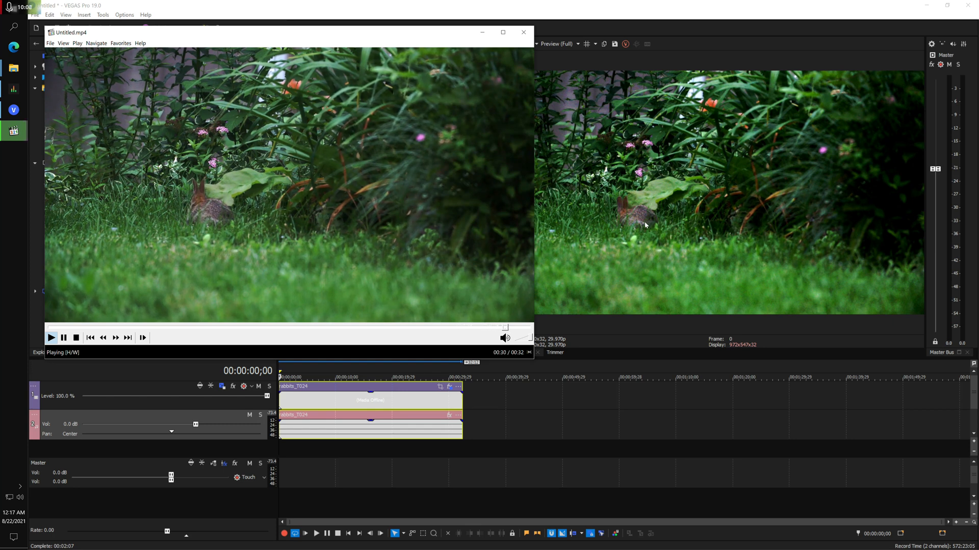
left_click(63, 337)
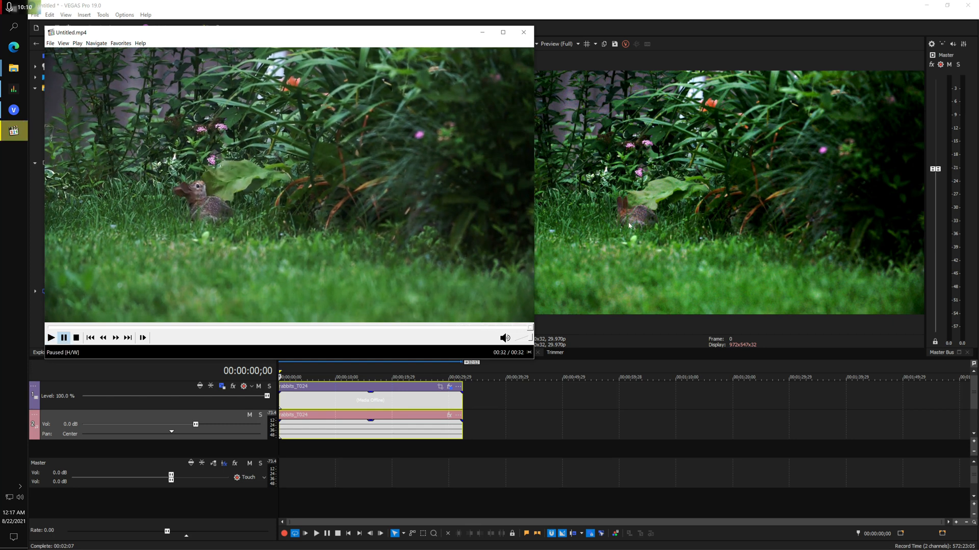
mouse_move(475, 254)
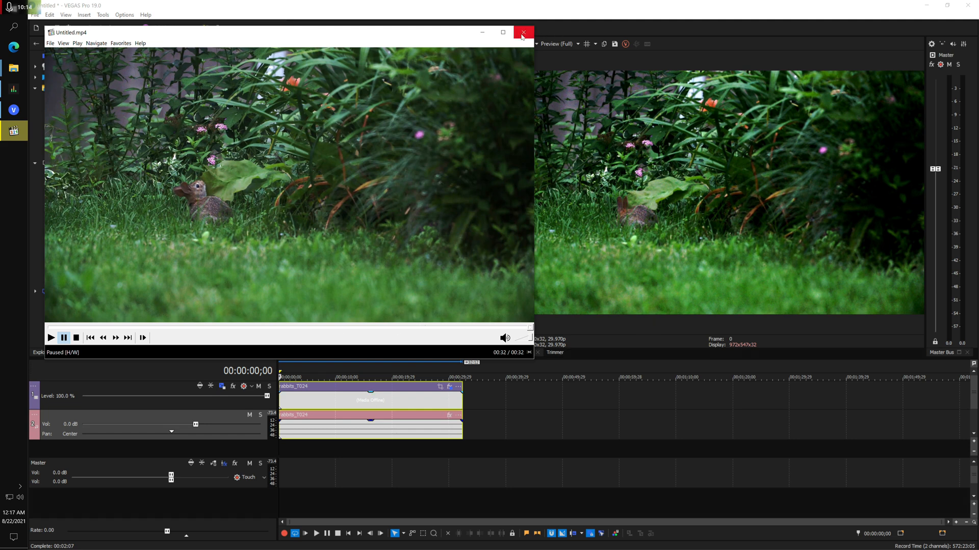
left_click(523, 32)
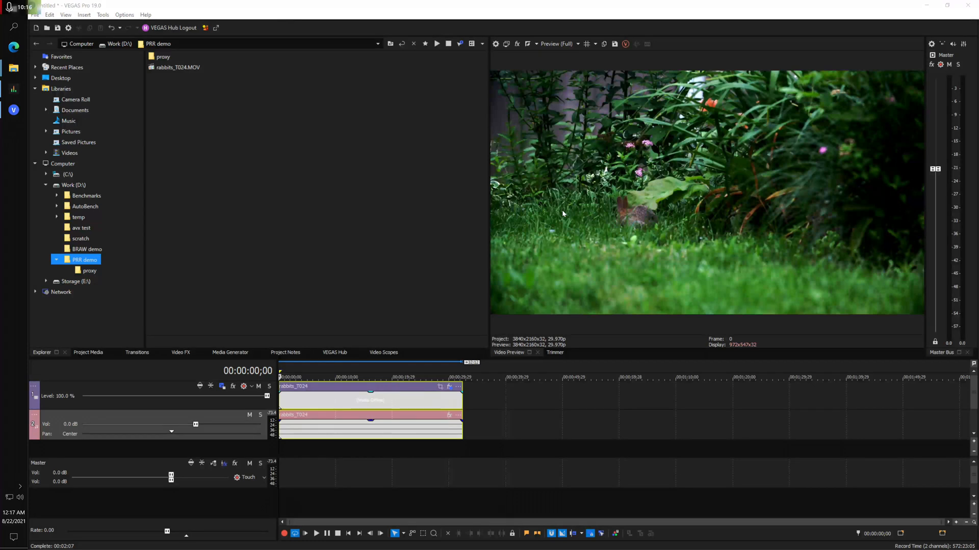